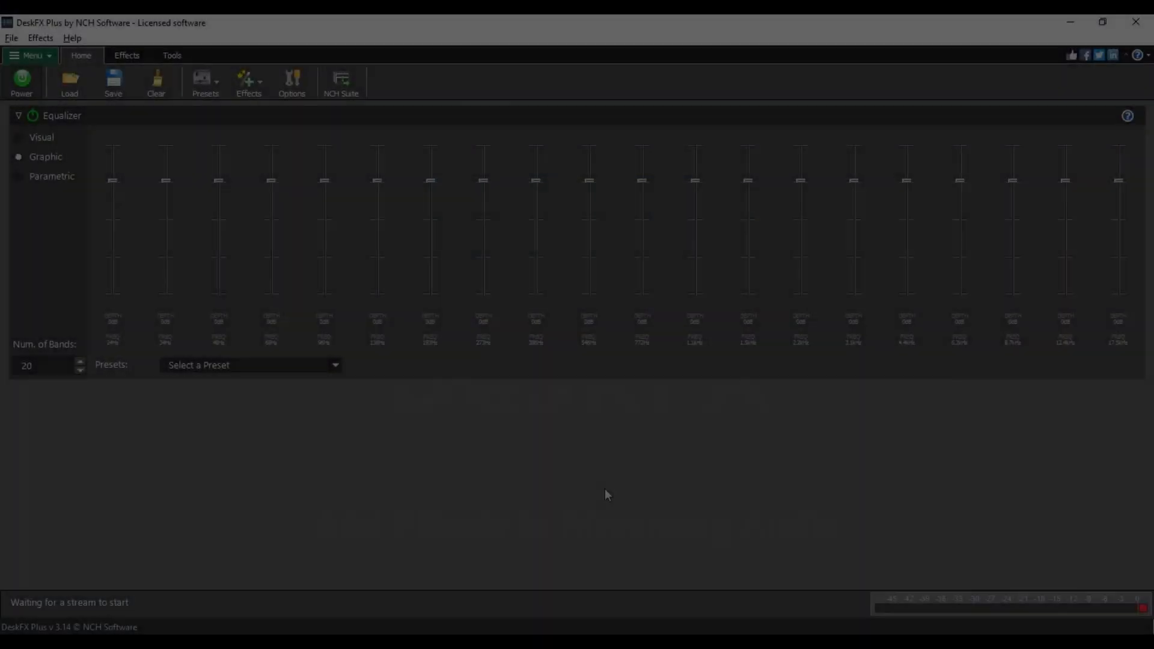
Add Amplify and Chorus effects to the chain from the Effects list.
left_click(127, 56)
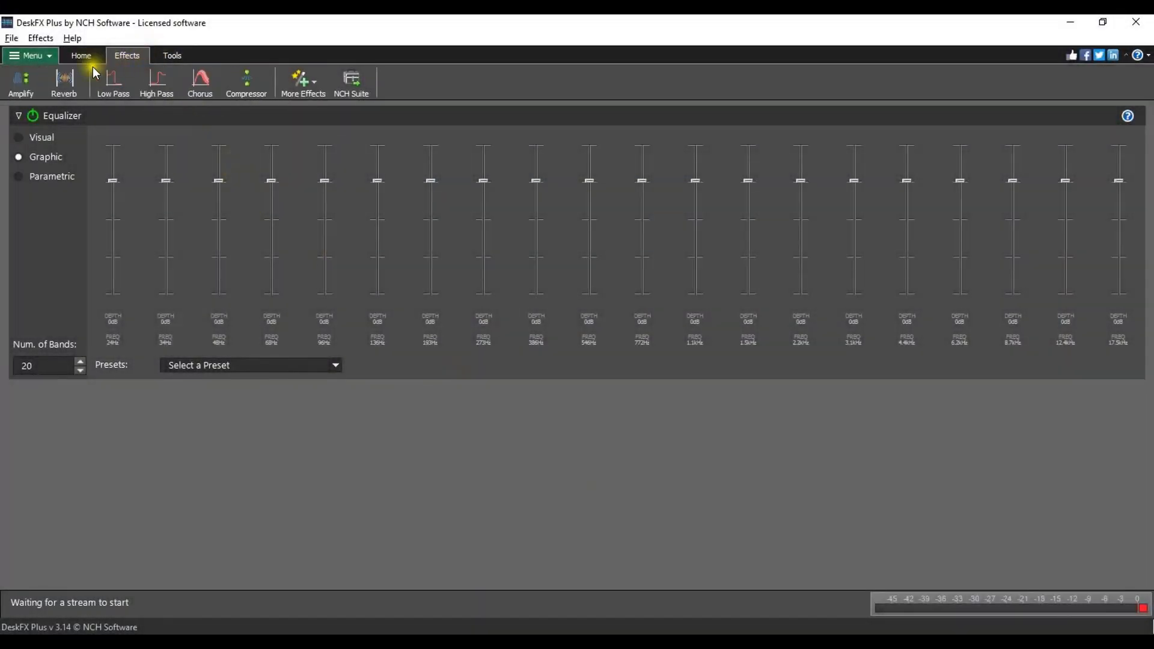
left_click(21, 83)
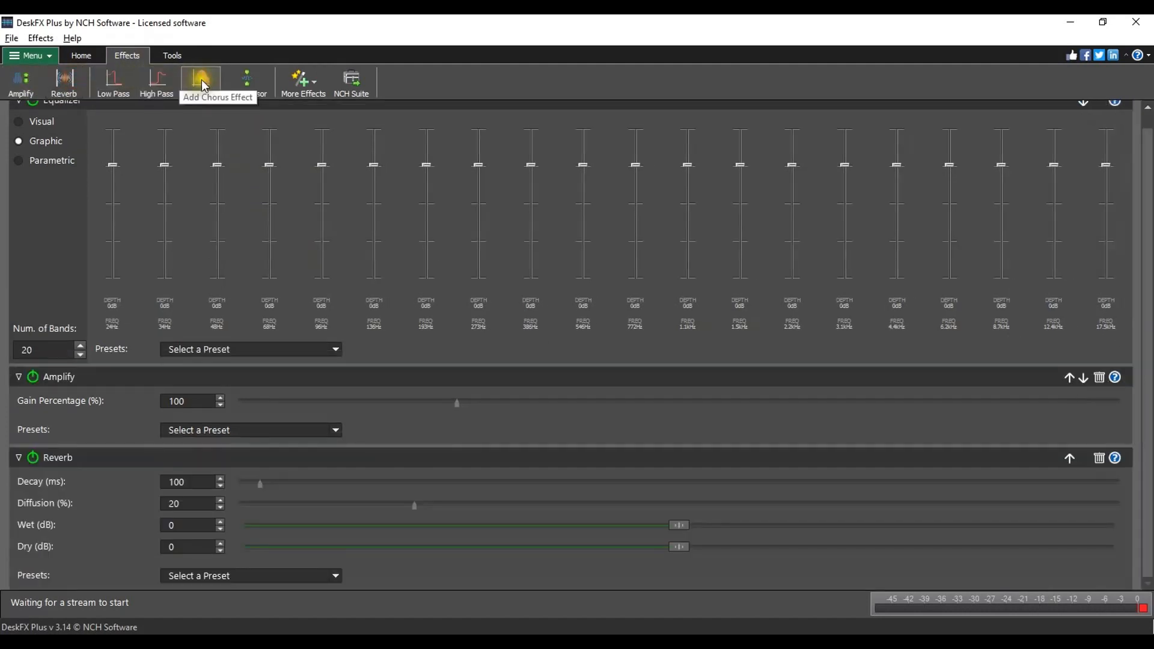
left_click(200, 80)
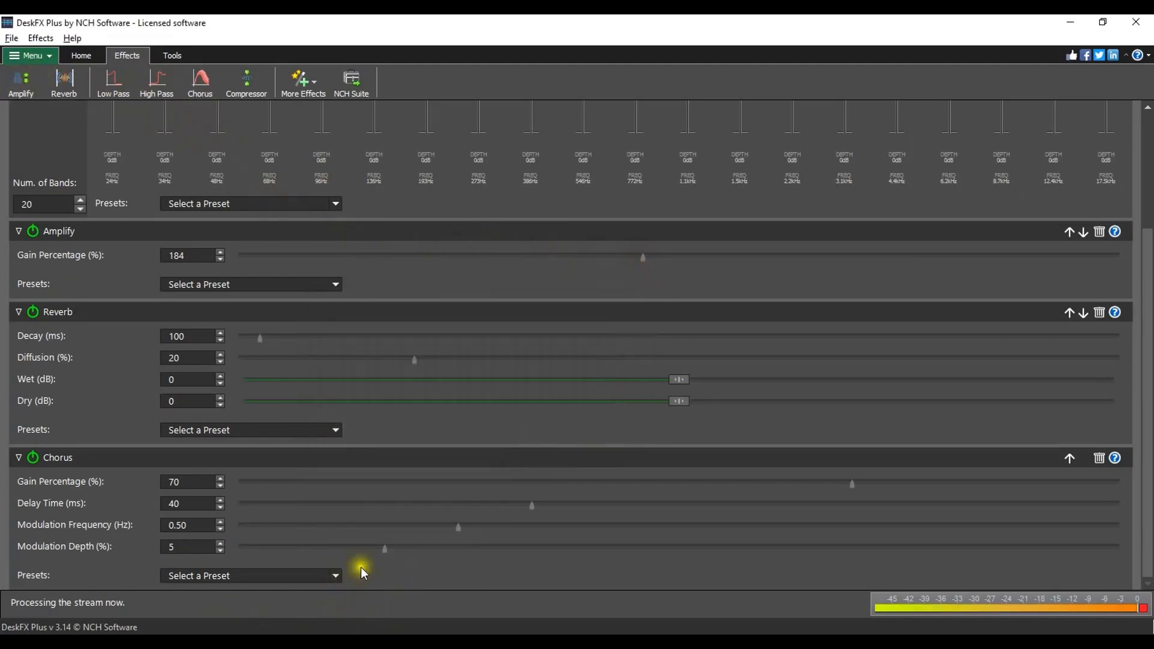
mouse_move(464, 457)
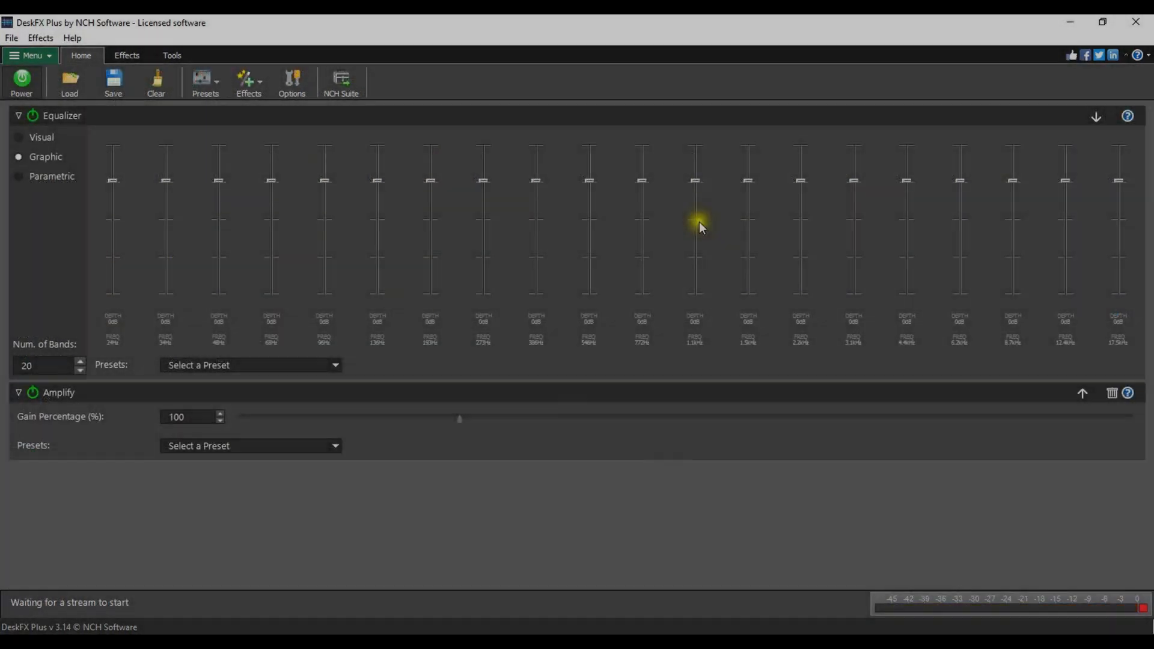
mouse_move(792, 315)
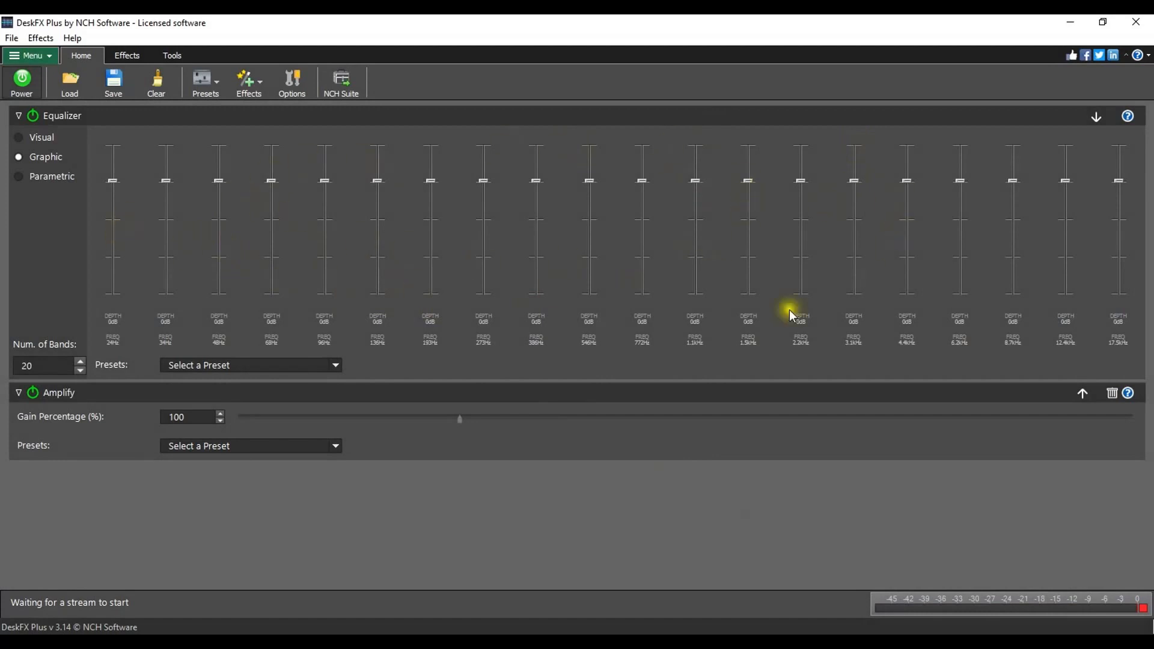
mouse_move(347, 261)
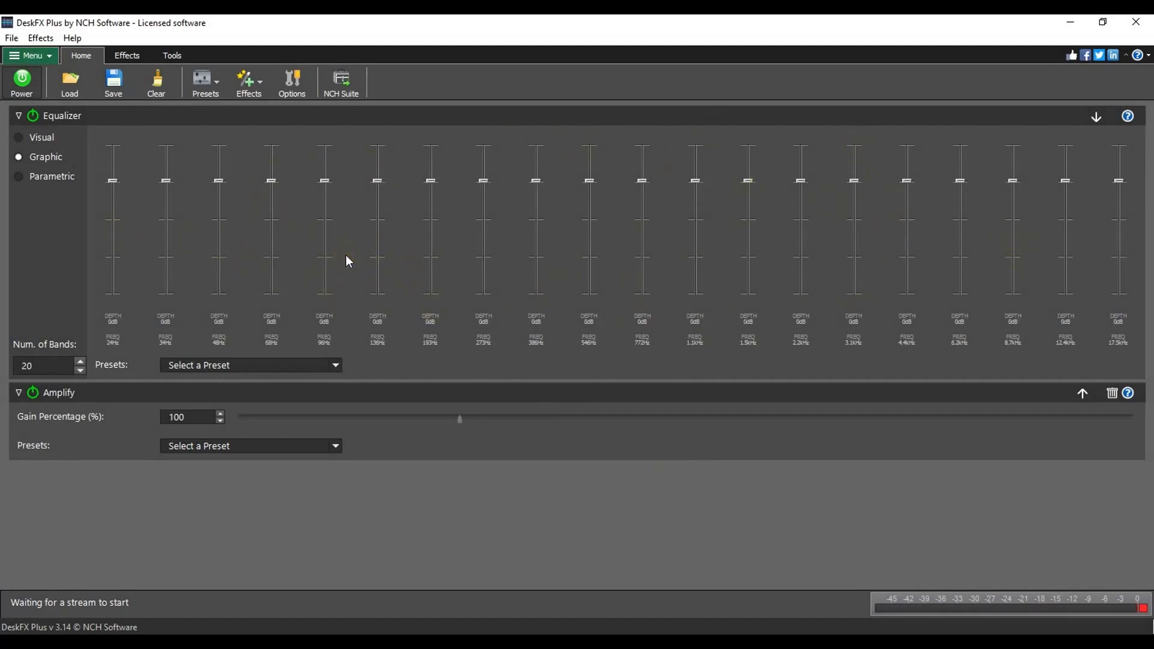
mouse_move(32, 392)
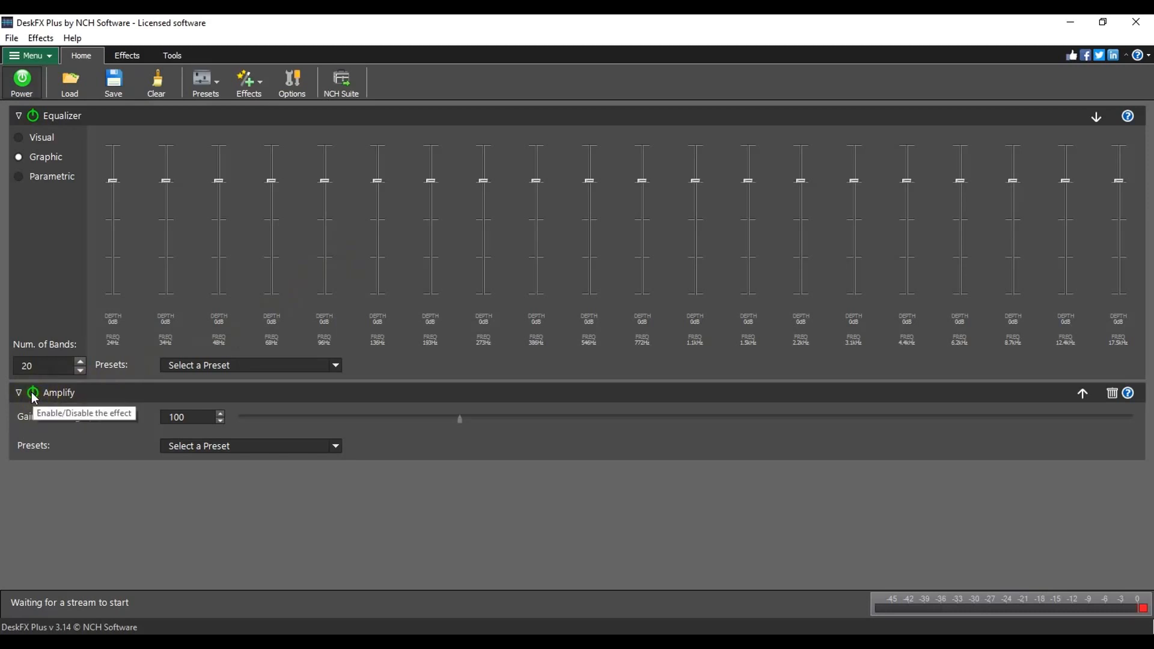
left_click(34, 392)
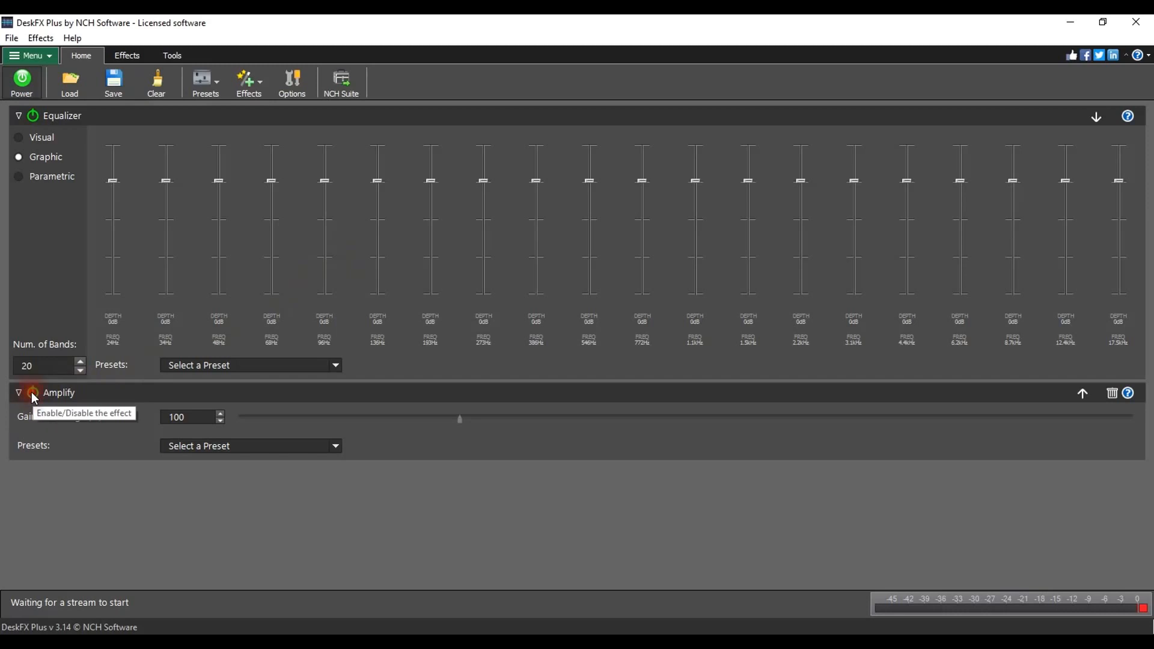
left_click(32, 392)
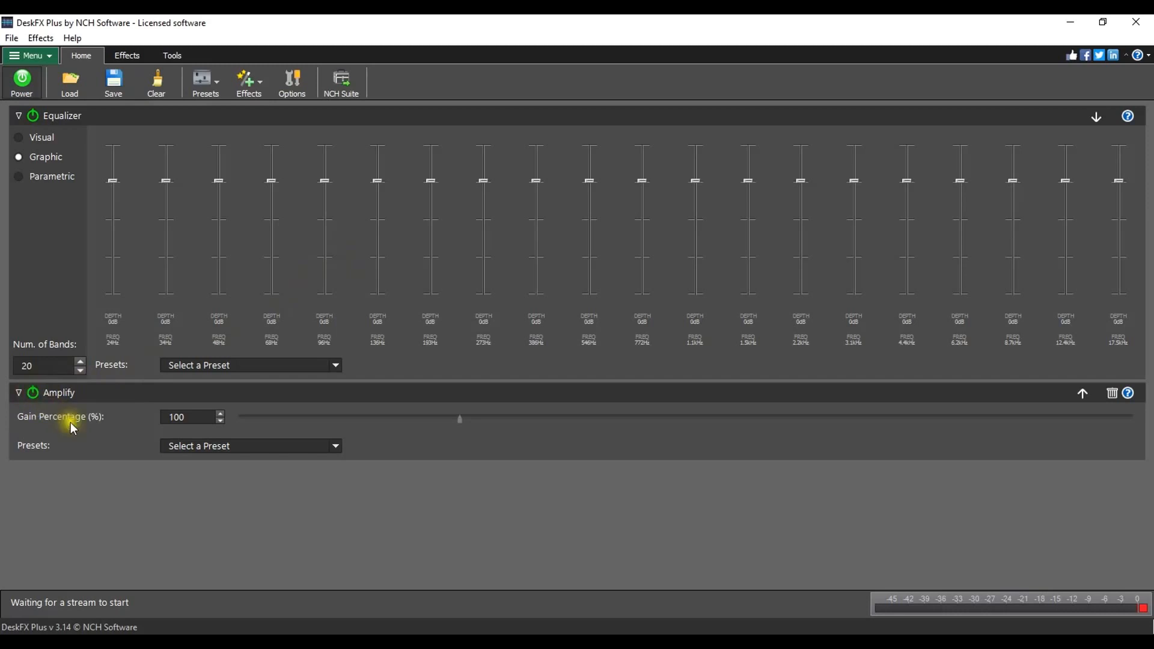
mouse_move(90, 447)
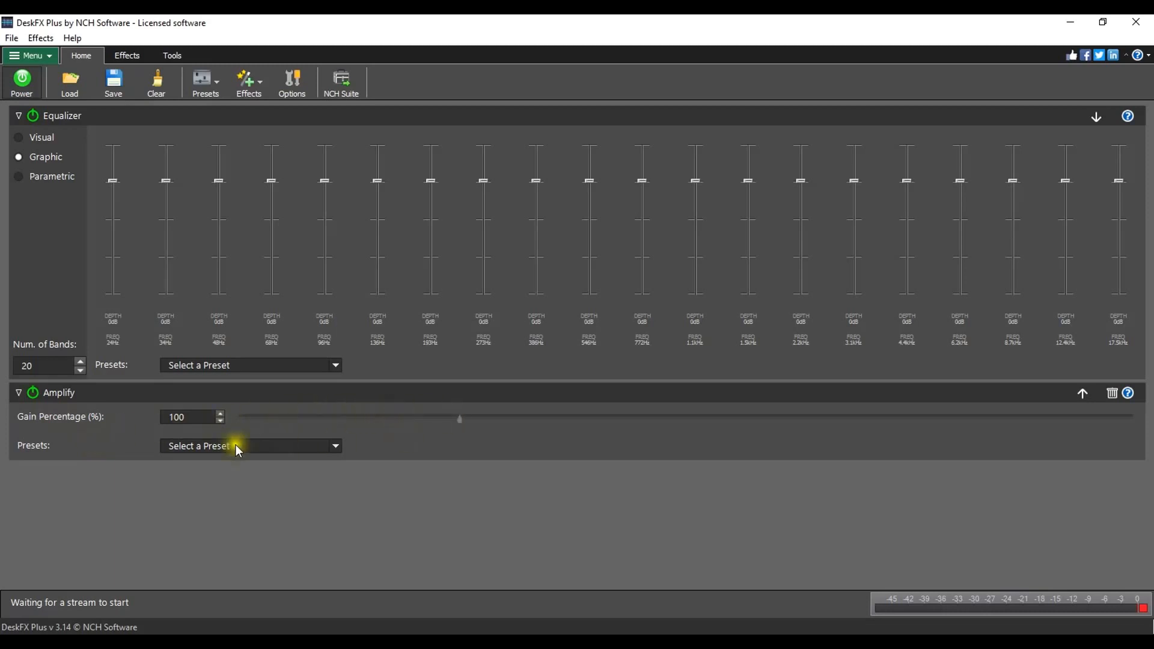
mouse_move(351, 455)
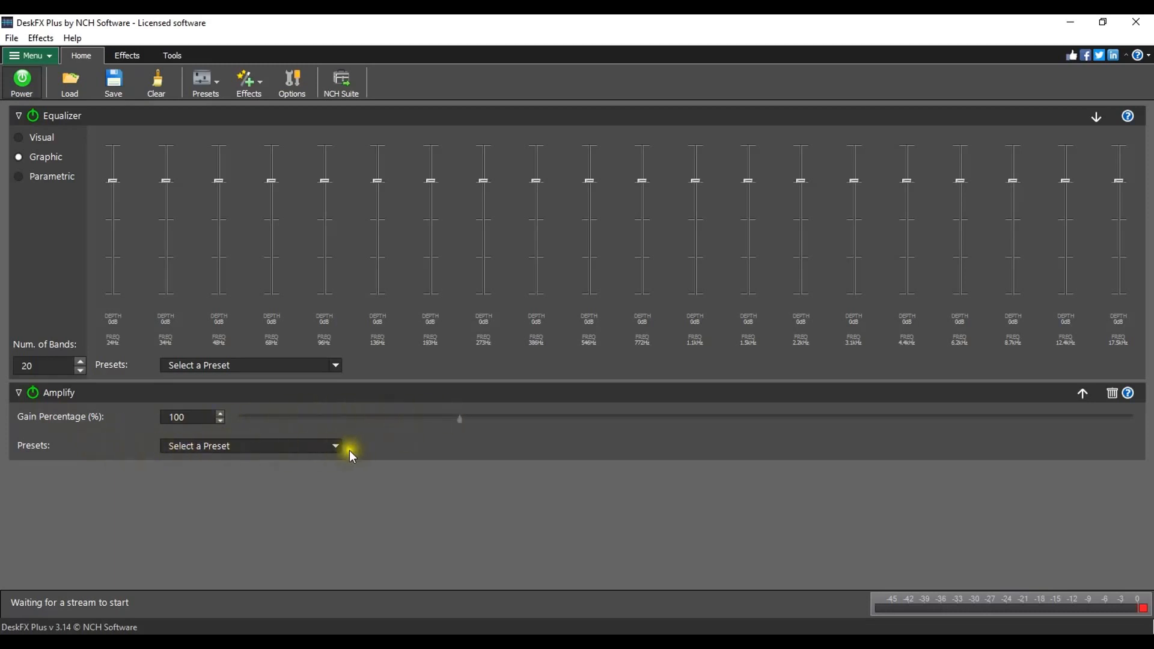
mouse_move(277, 455)
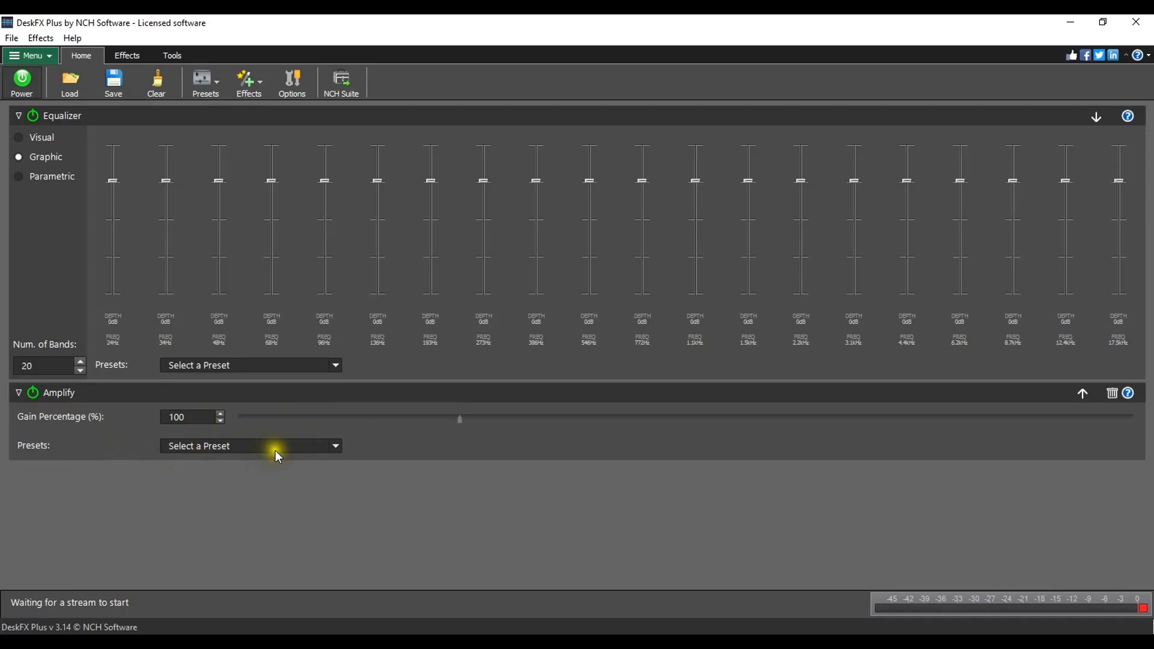
Apply the Quarter Volume preset to Amplify, dropping its gain to 25%.
left_click(335, 445)
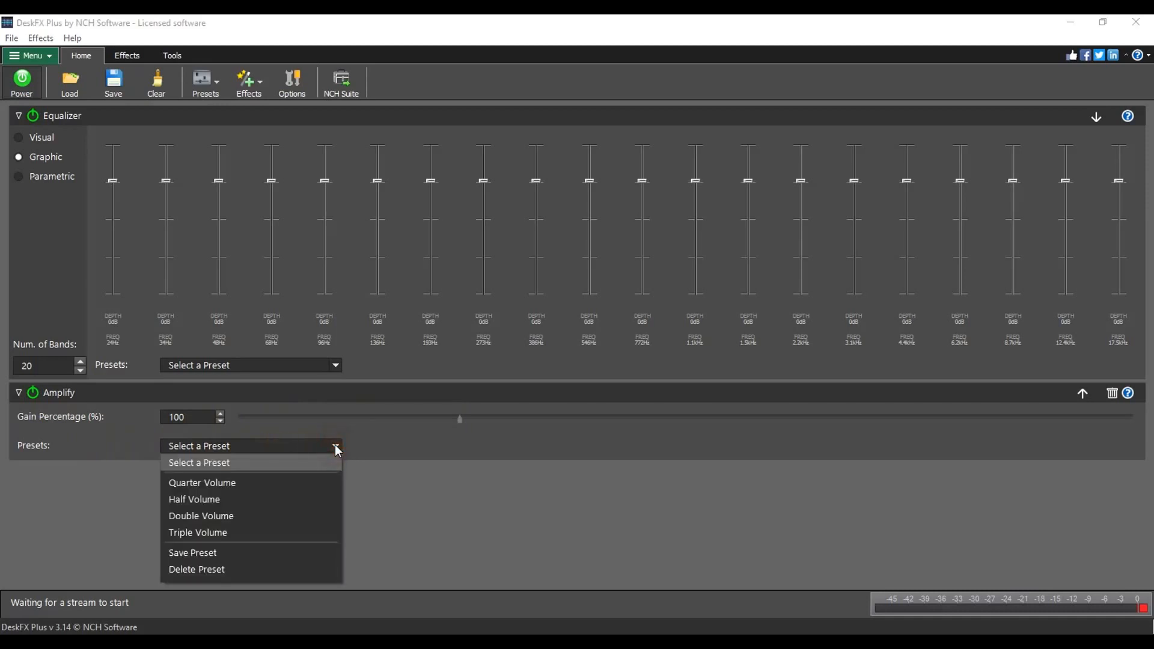
mouse_move(296, 580)
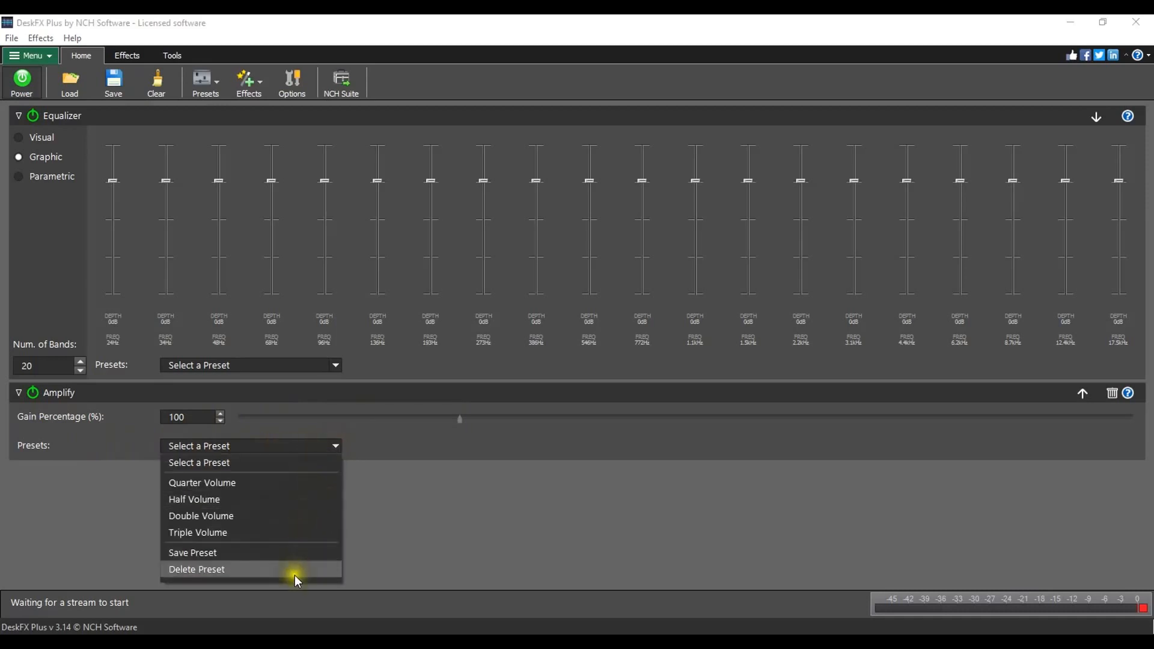
mouse_move(295, 516)
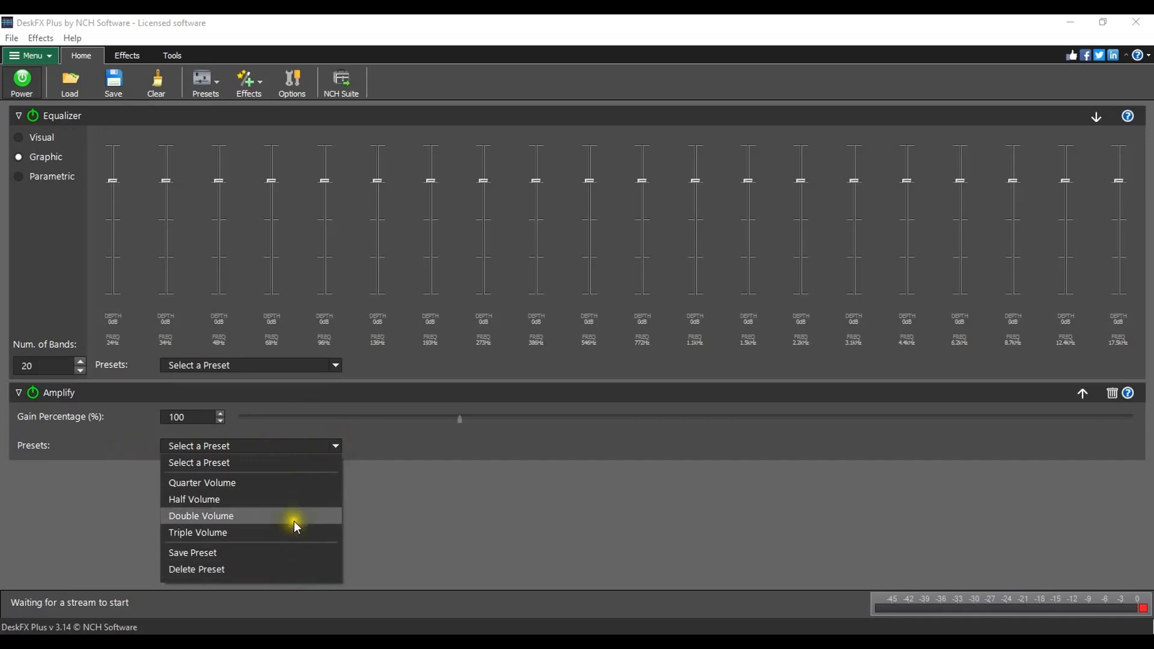
mouse_move(294, 499)
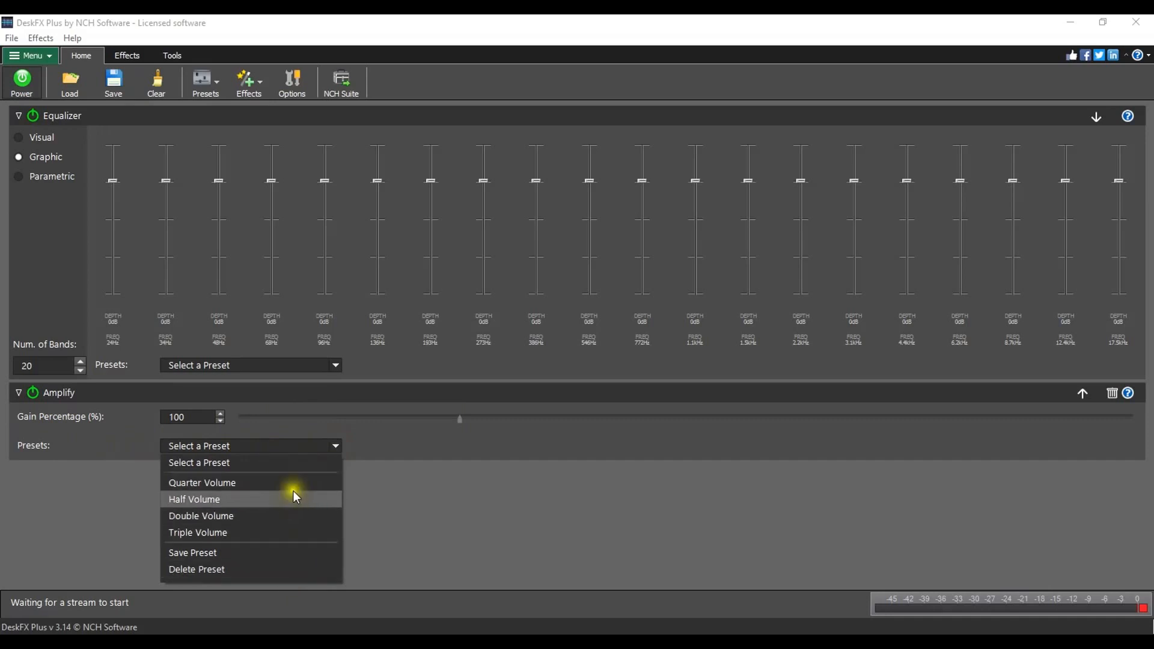
left_click(202, 483)
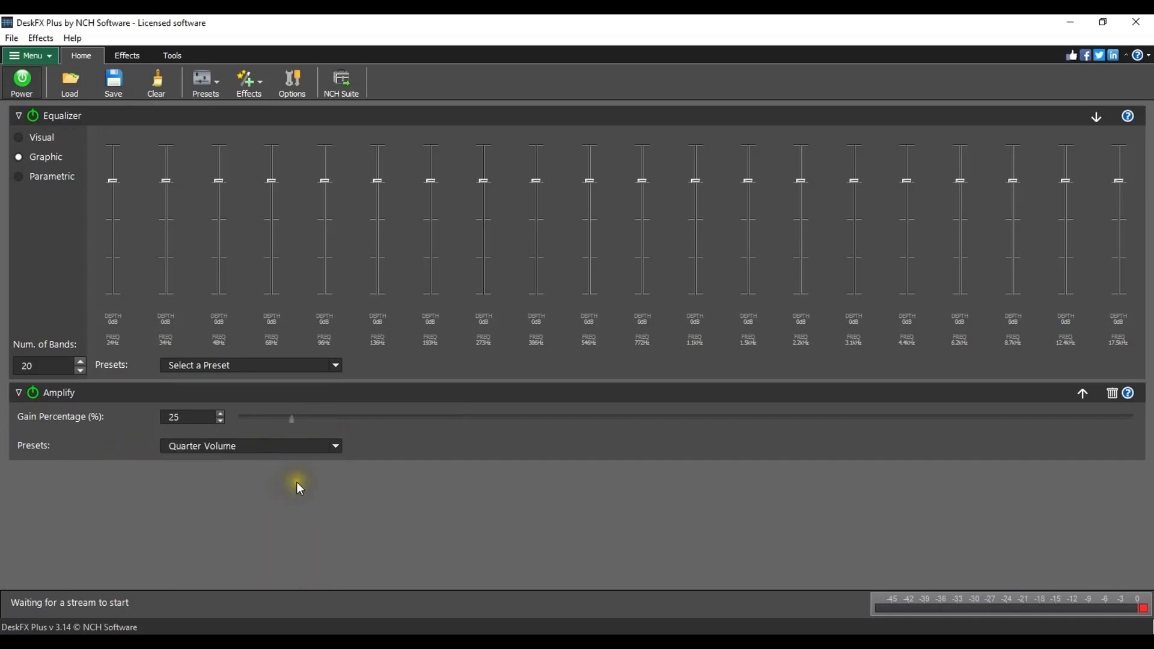
mouse_move(298, 487)
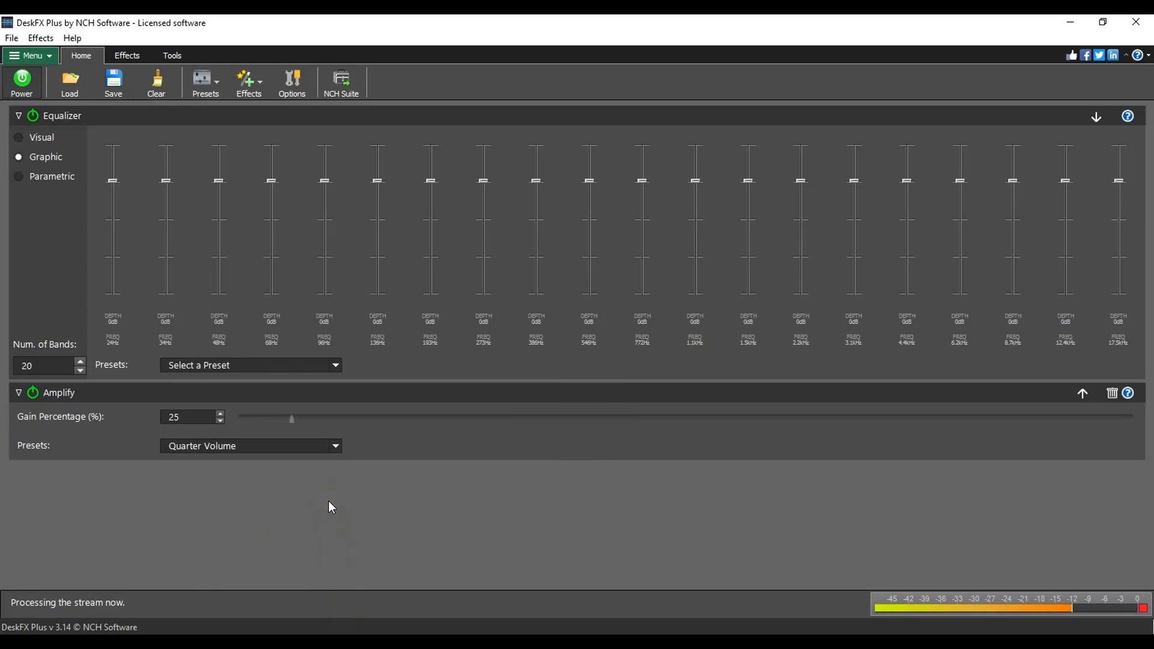
mouse_move(16, 107)
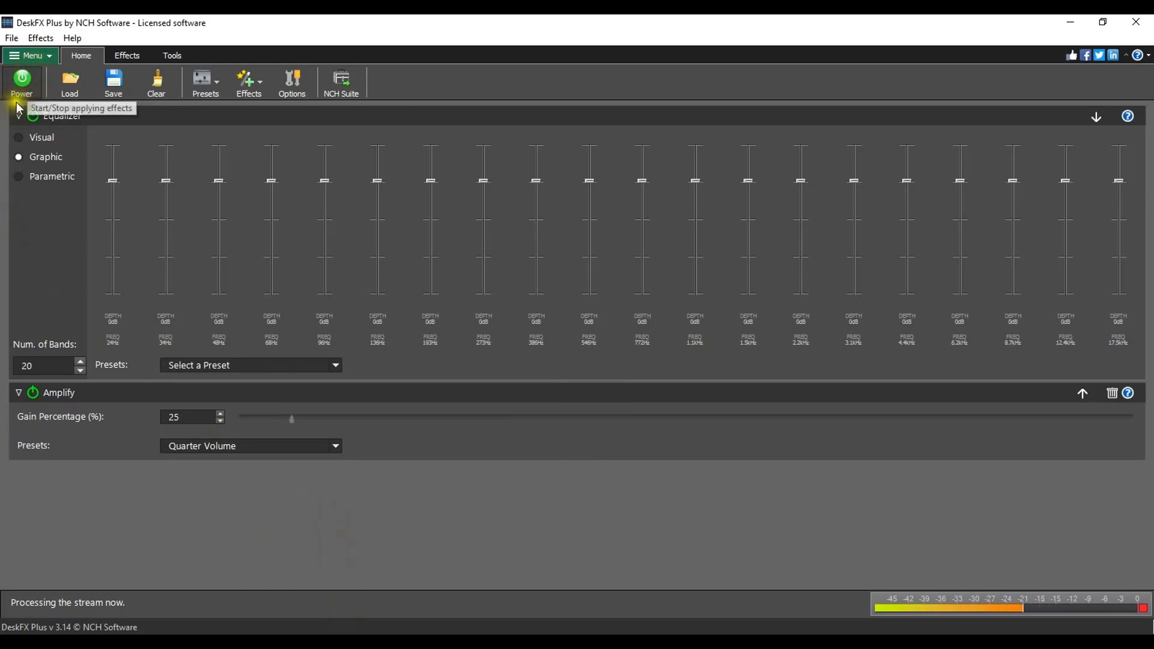
mouse_move(11, 491)
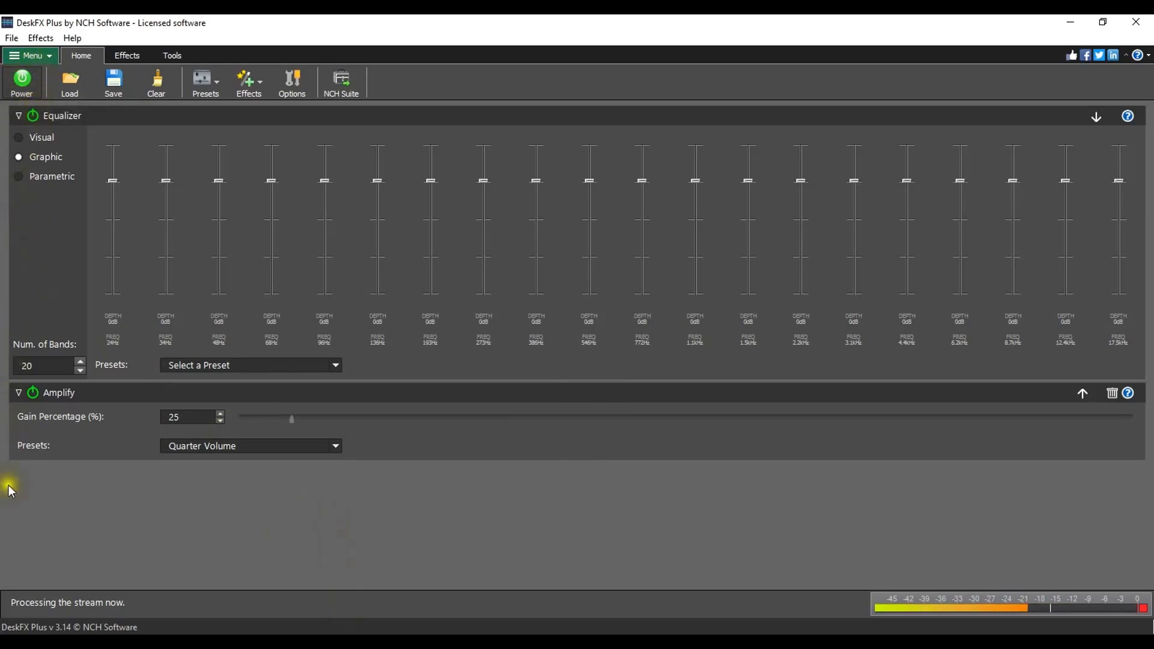
mouse_move(80, 617)
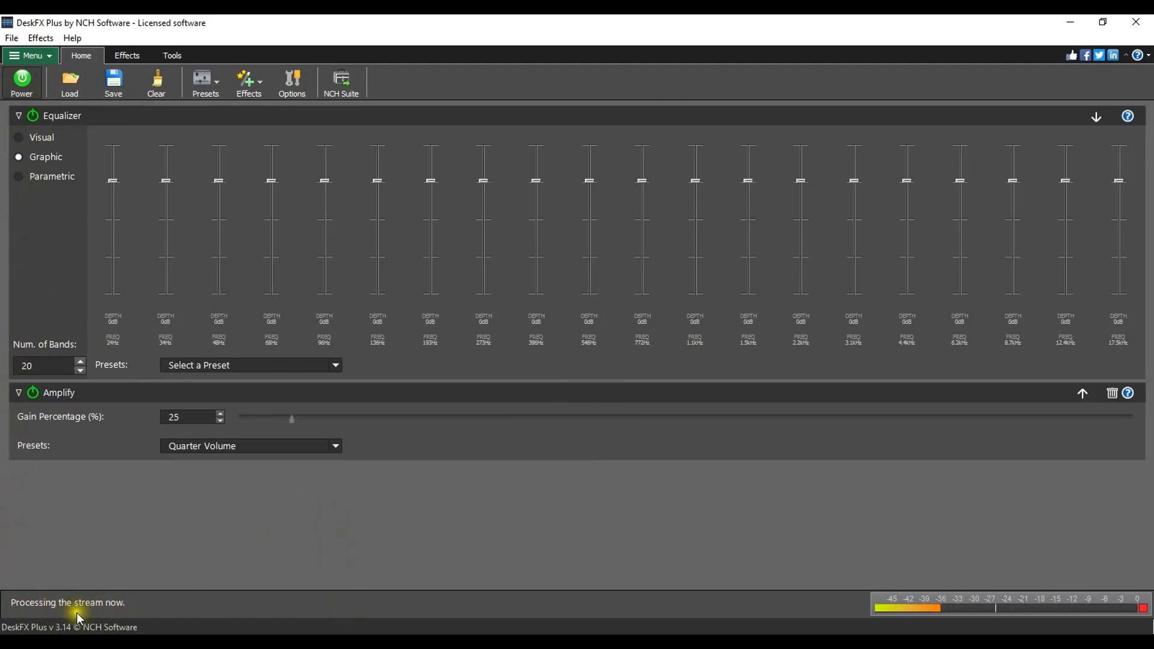
mouse_move(118, 609)
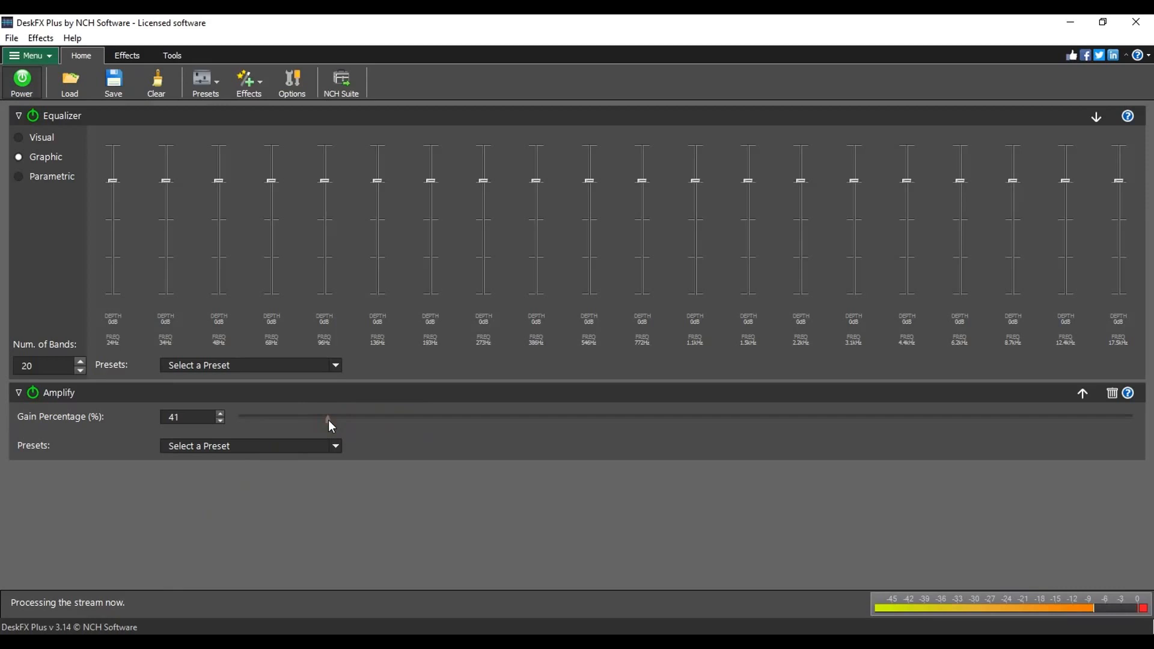
mouse_move(191, 160)
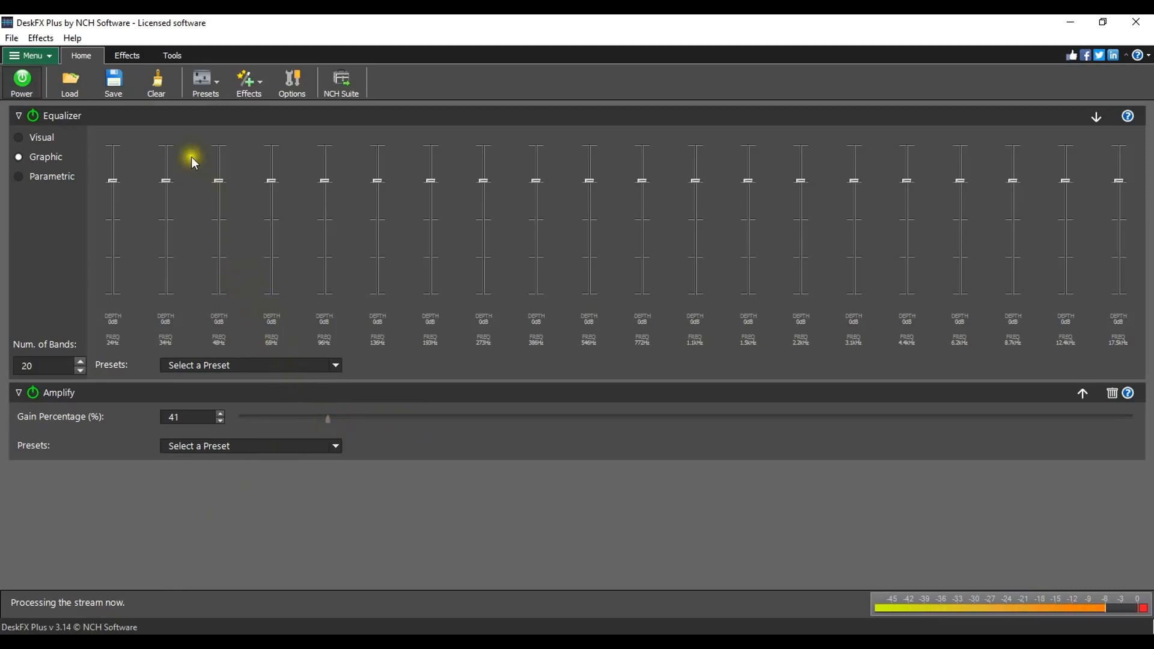
Show the Effects list after raising the Amplify gain to 41%.
left_click(126, 55)
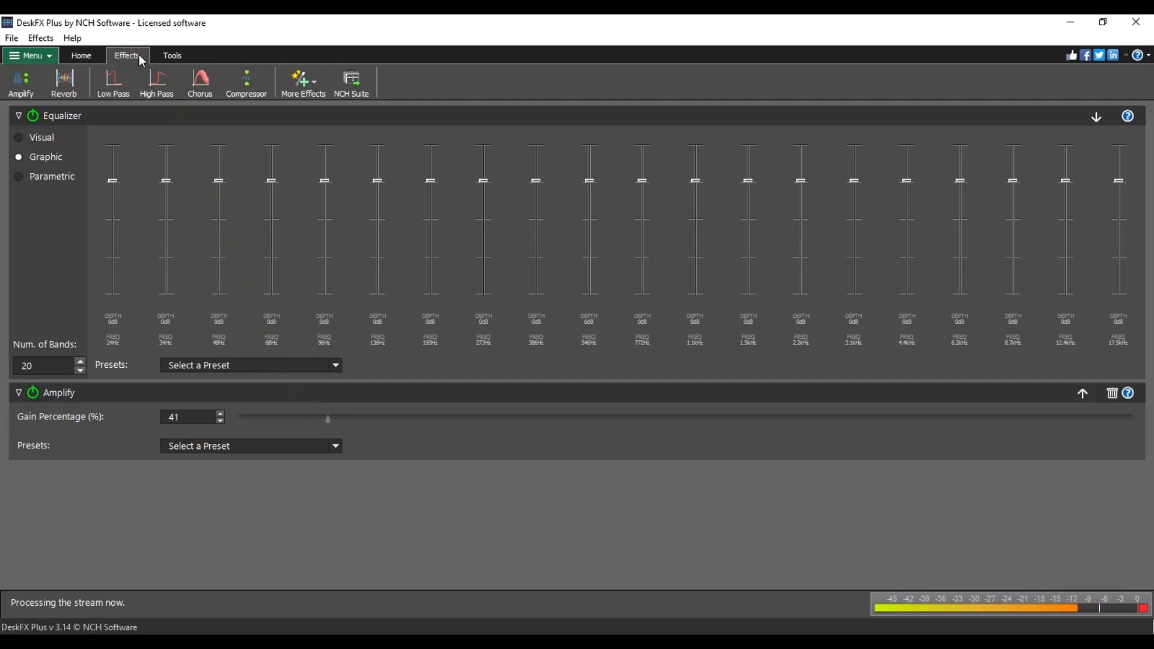
mouse_move(157, 83)
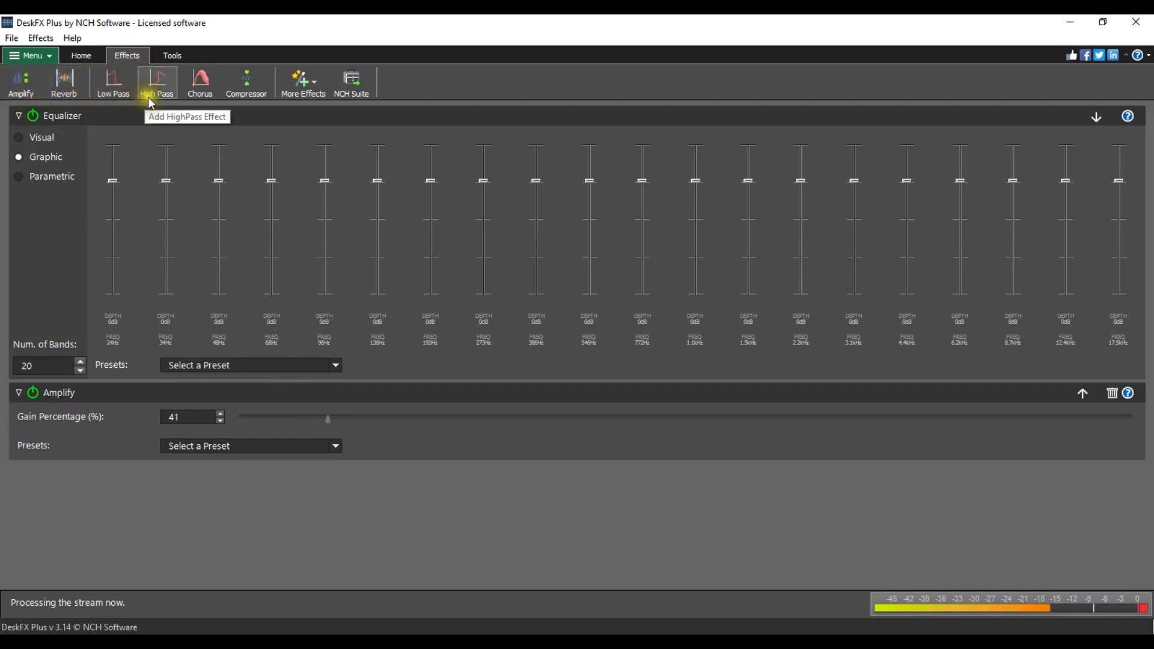
mouse_move(64, 83)
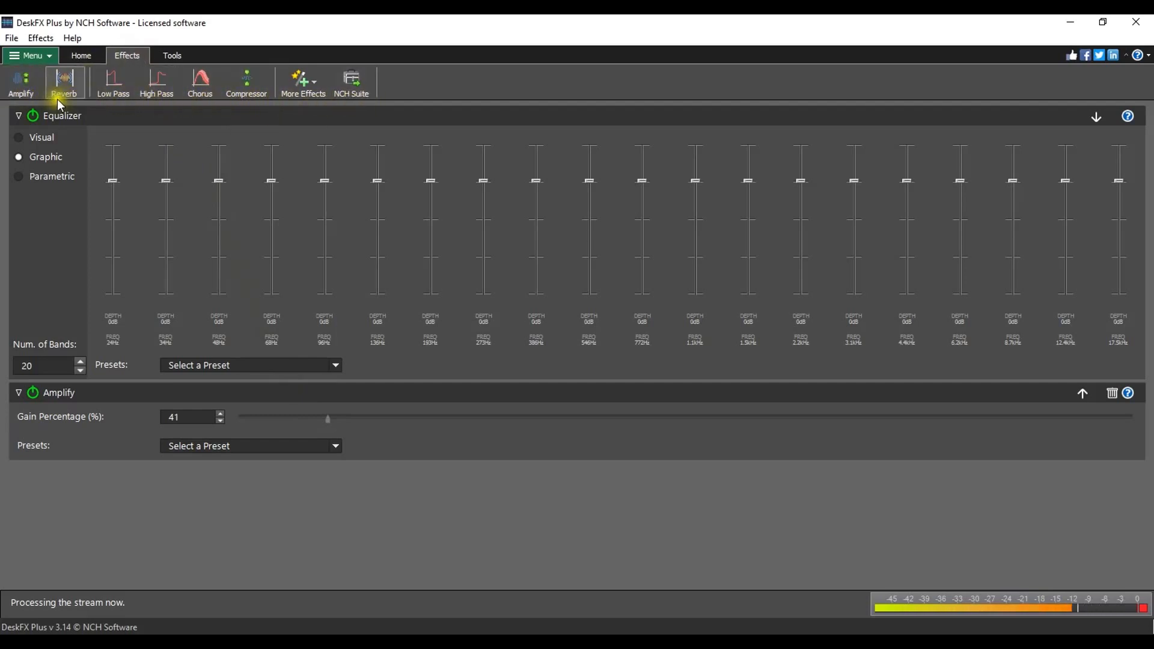
Add a Reverb effect below Amplify and browse the More Effects menu.
left_click(64, 83)
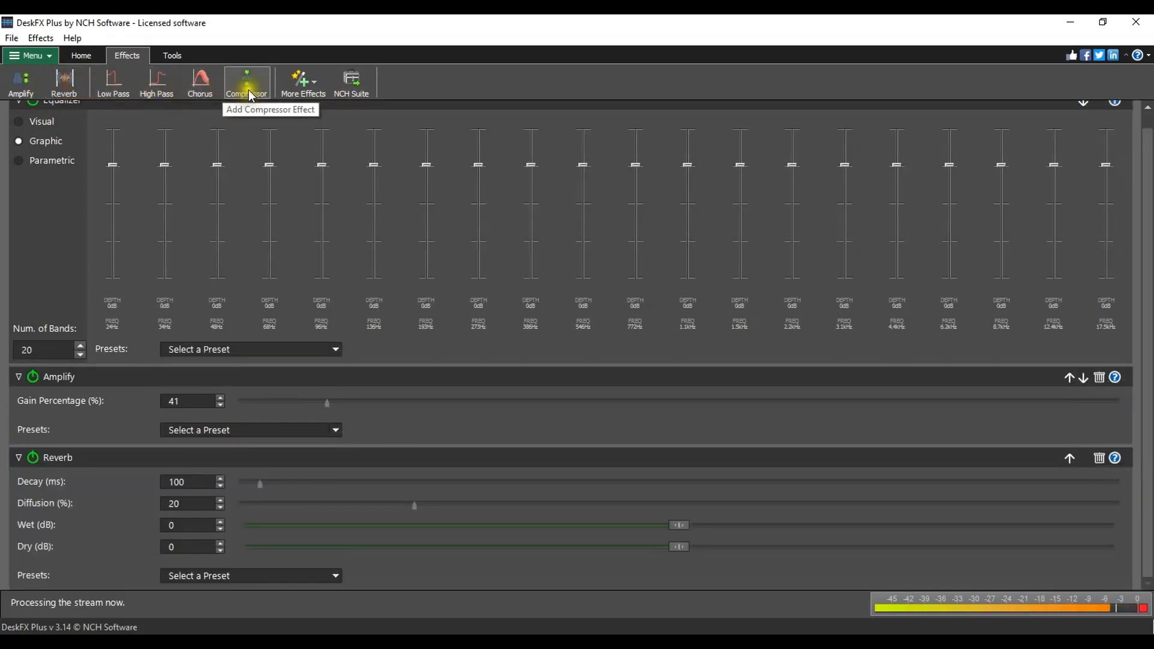
left_click(303, 83)
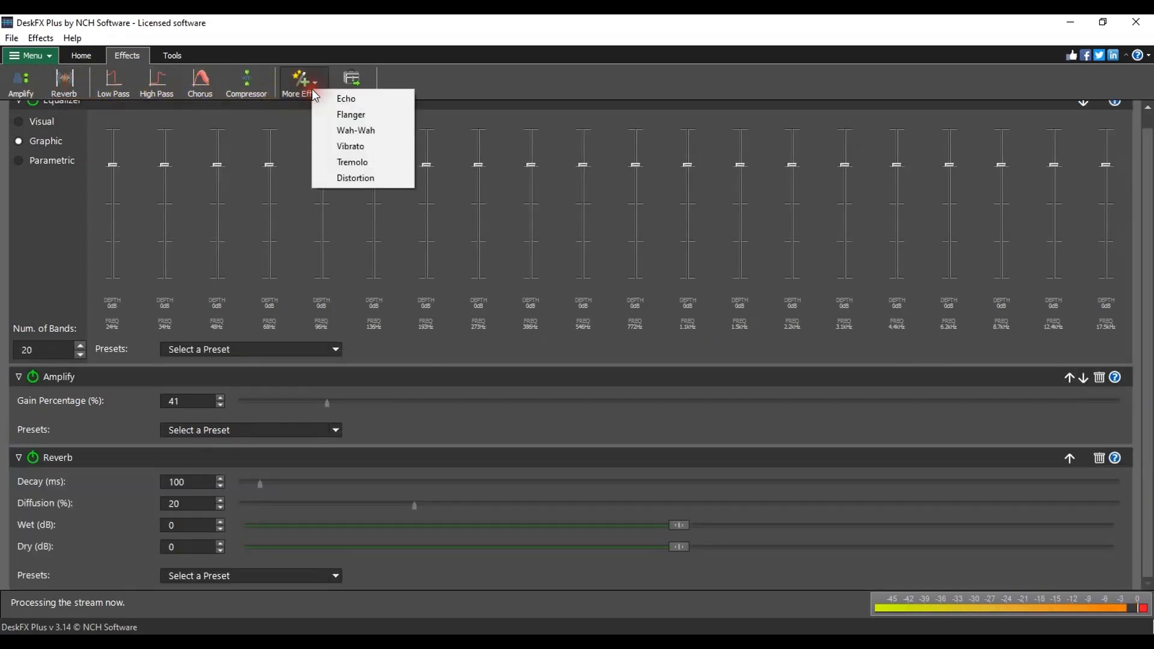
mouse_move(353, 163)
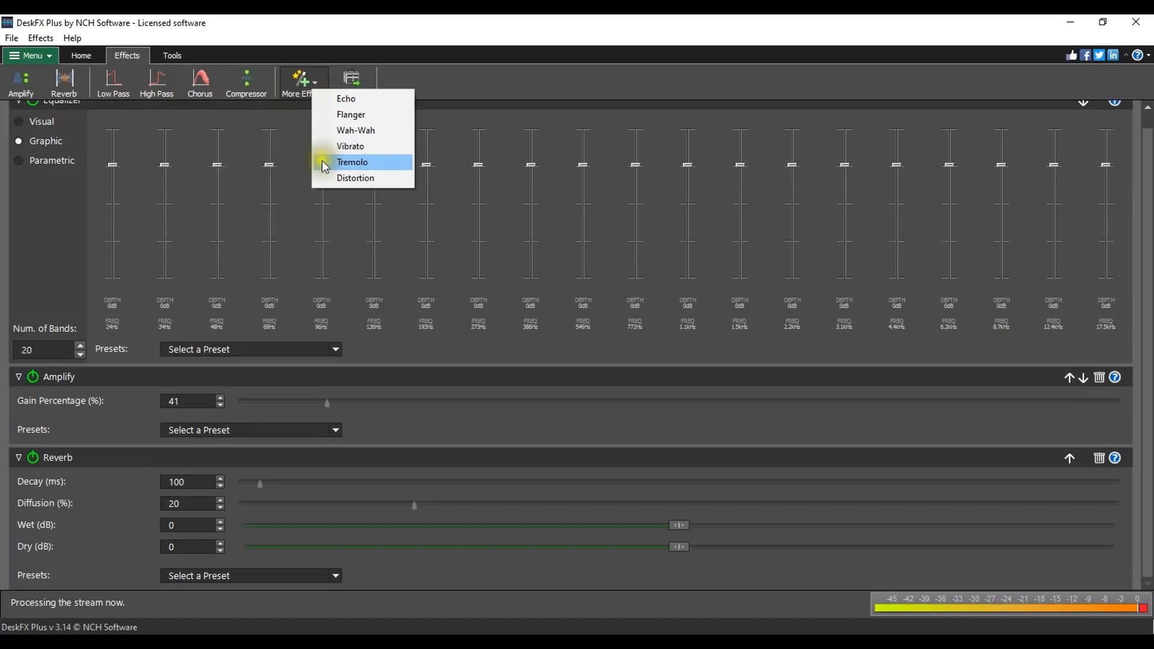
mouse_move(356, 178)
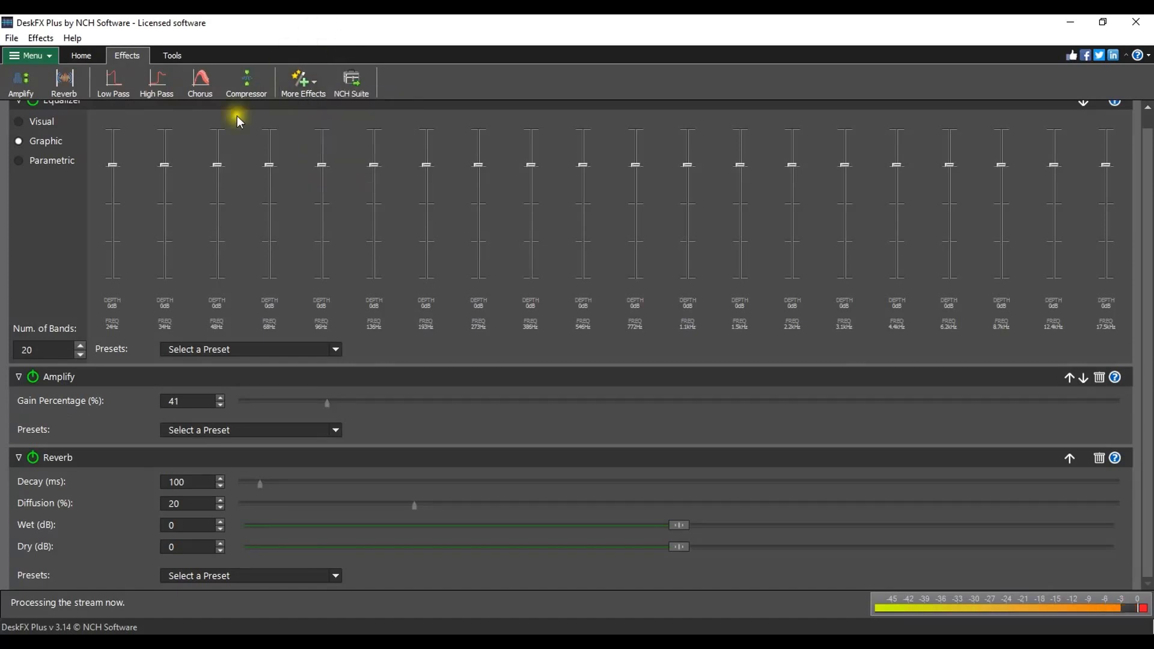
mouse_move(21, 423)
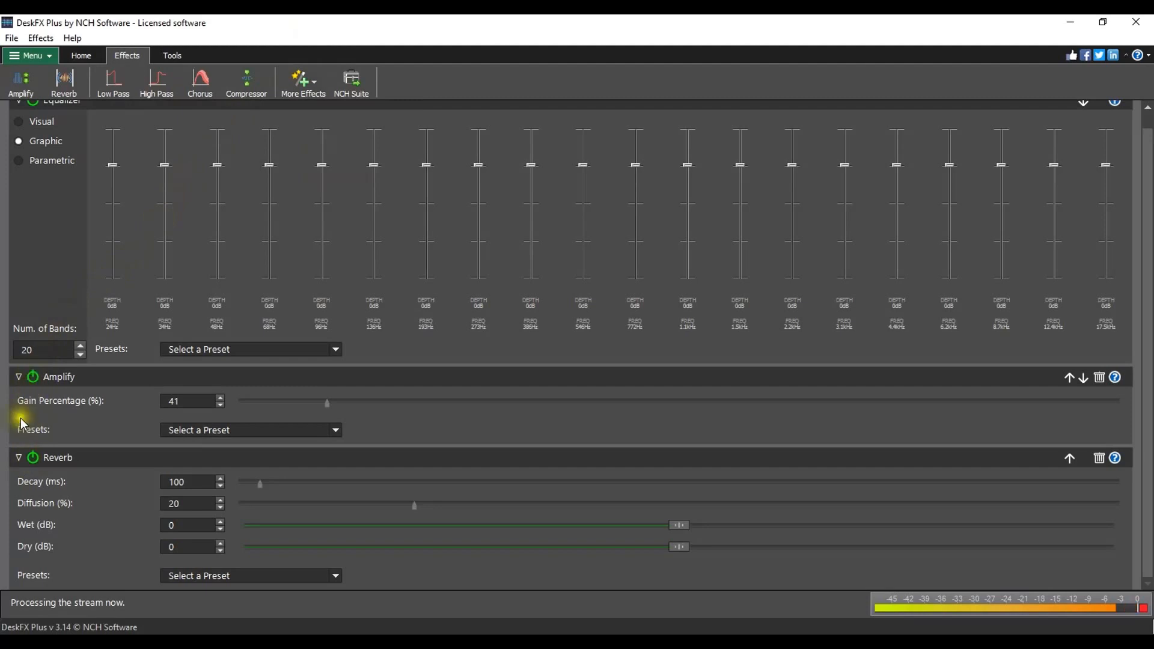
Apply the Living Room reverb preset (50 ms decay, 50% diffusion) and begin saving a preset.
left_click(18, 474)
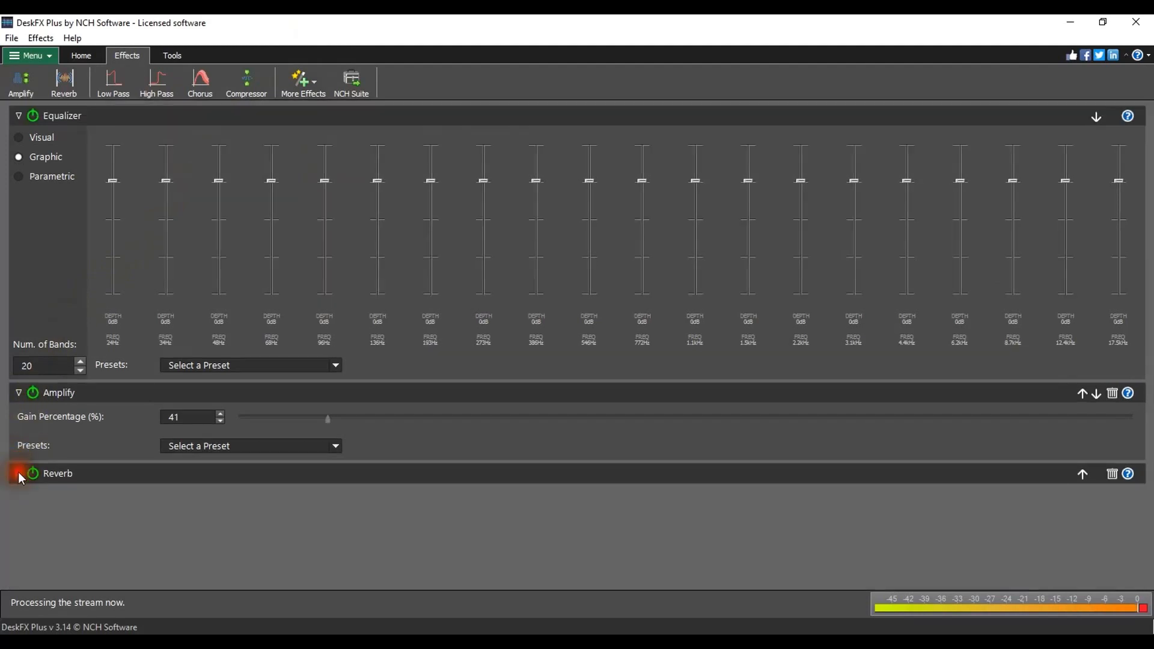
left_click(18, 474)
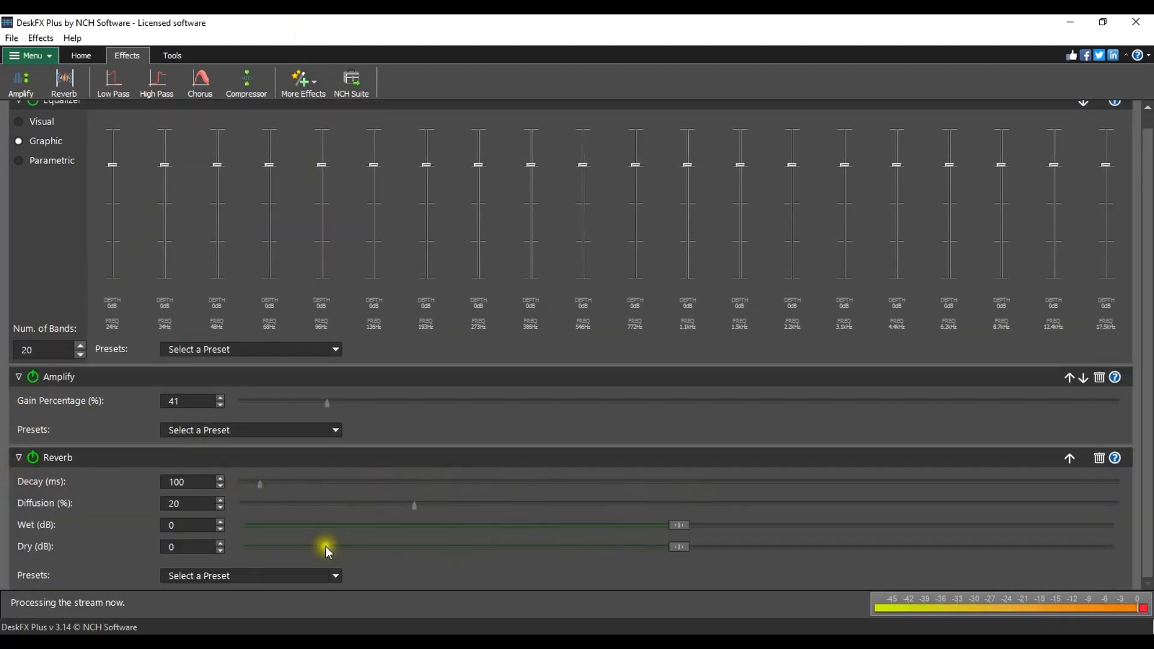
mouse_move(473, 578)
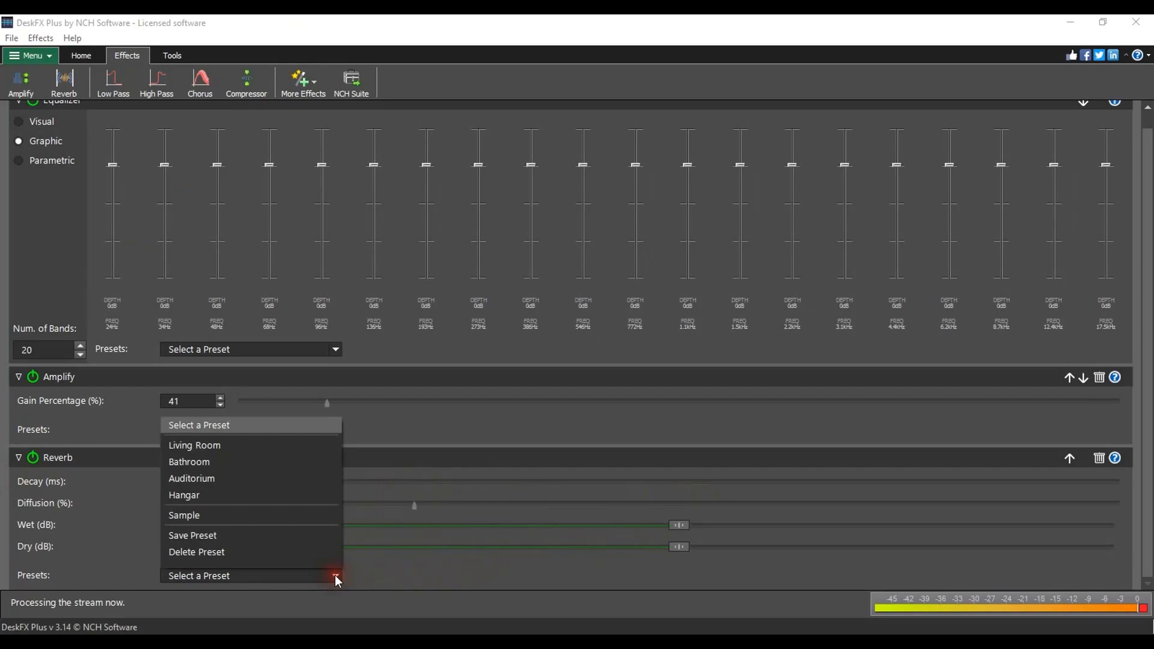
mouse_move(328, 542)
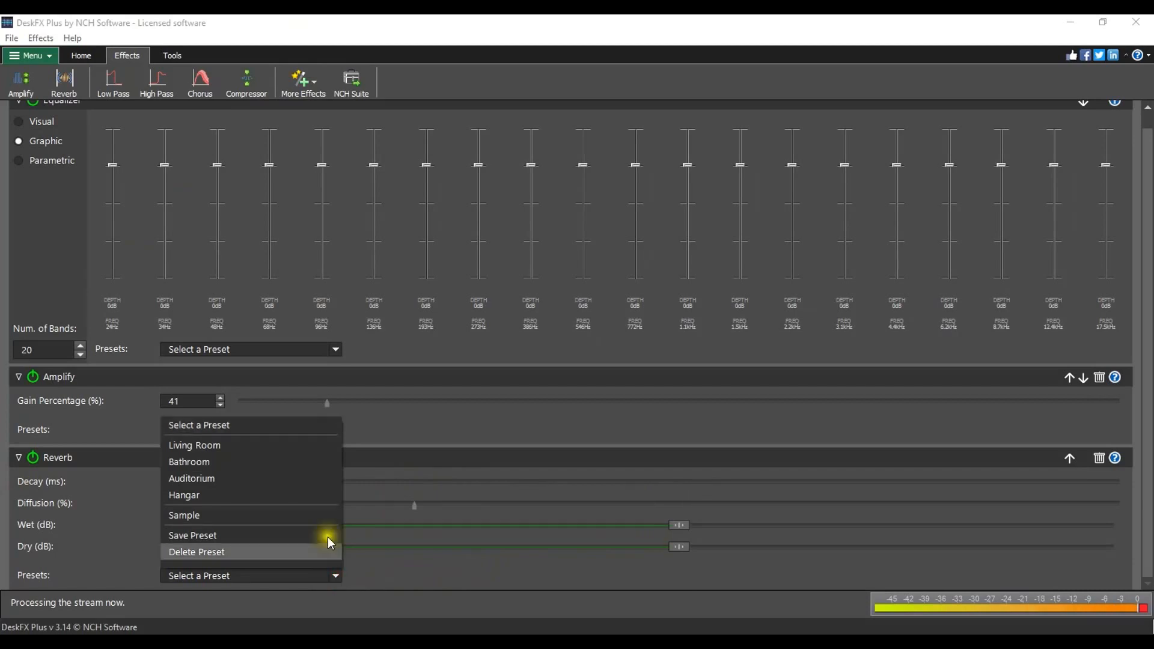
mouse_move(271, 445)
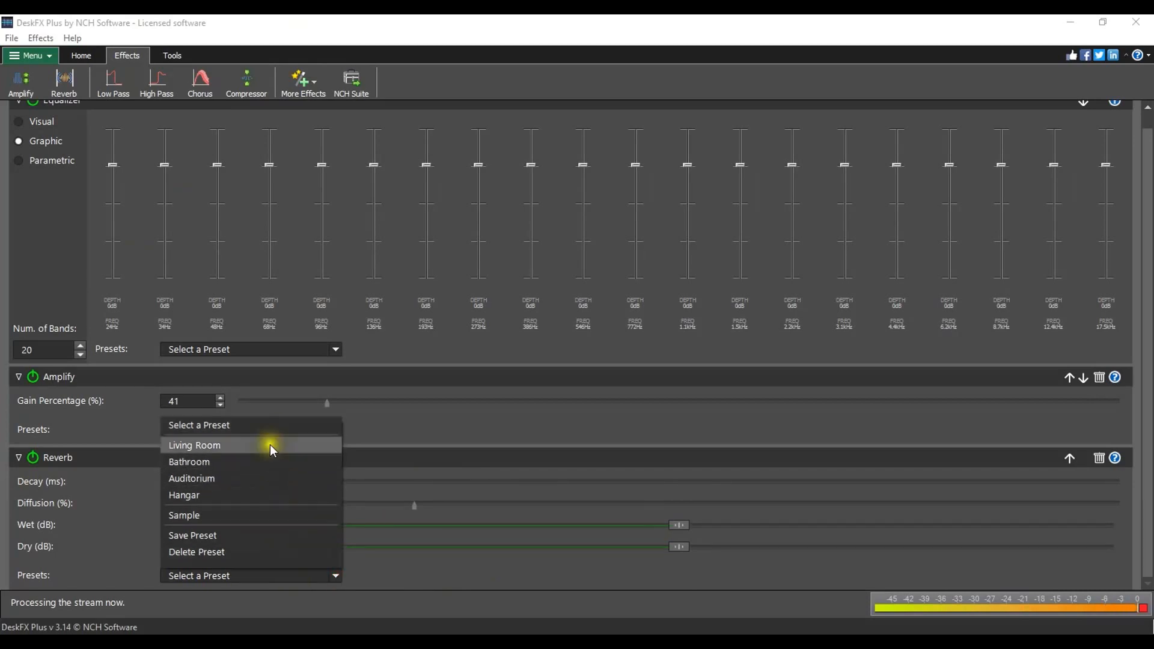
left_click(194, 445)
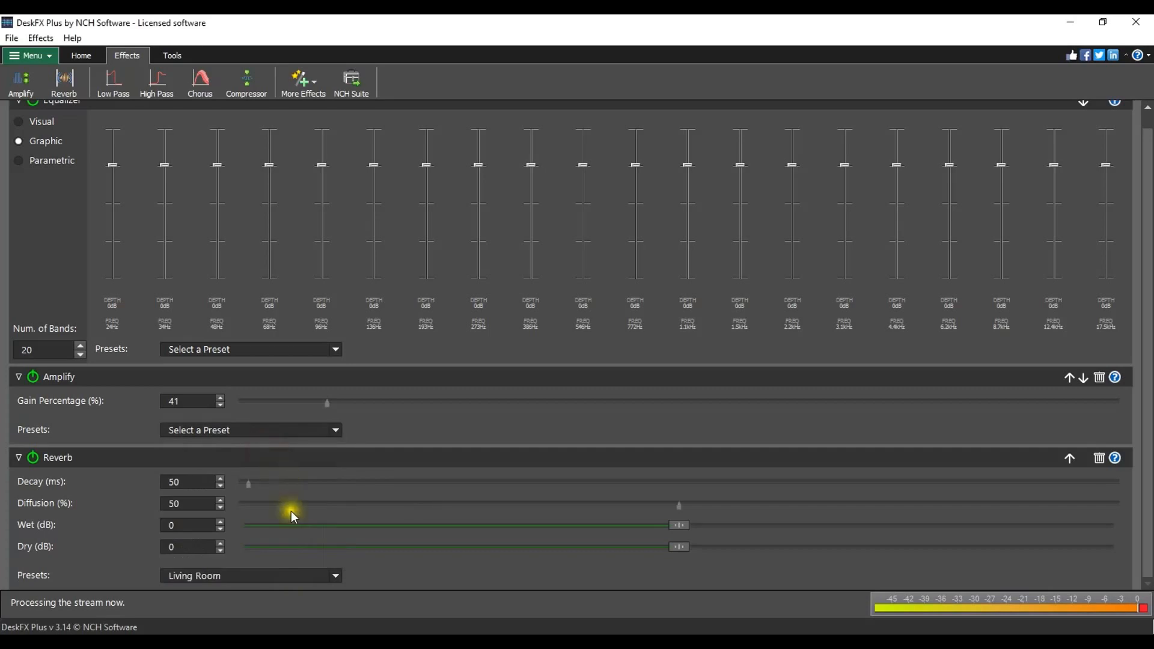
mouse_move(371, 530)
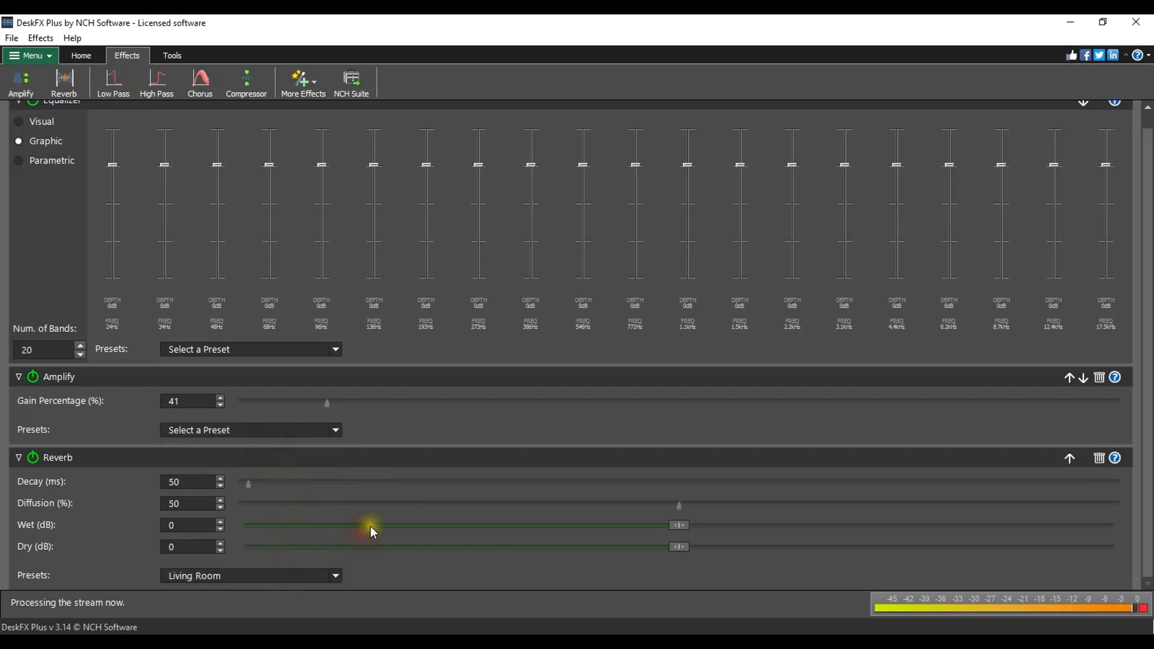
left_click(249, 574)
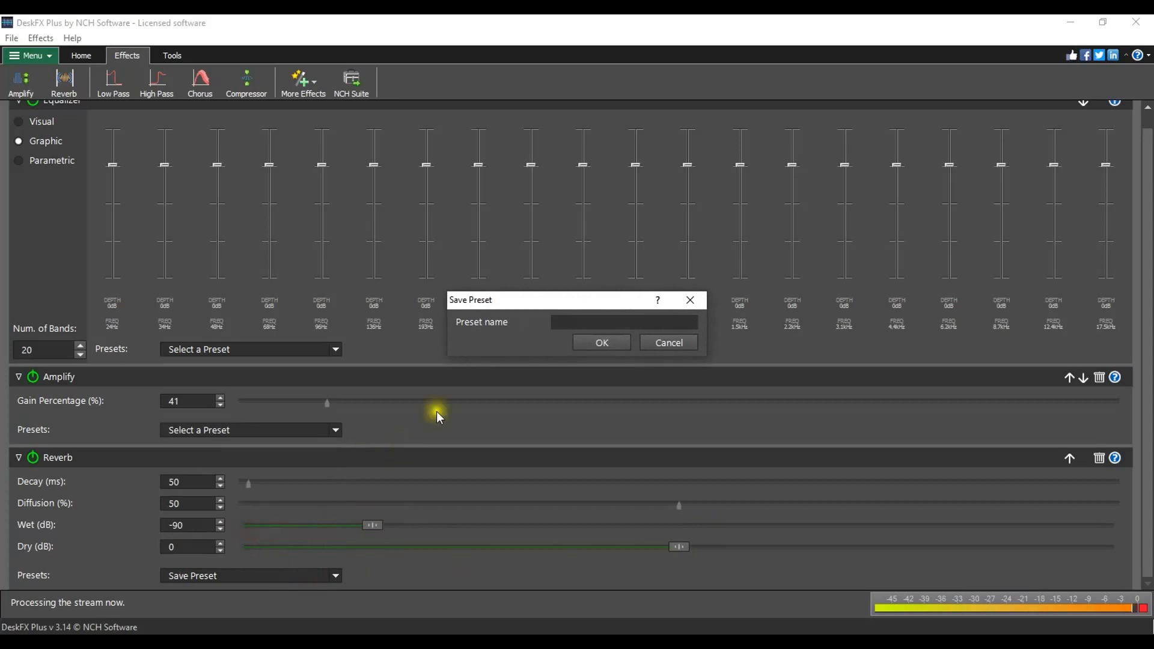
Save the reverb settings as a preset named 'sample' and check the preset list.
type("s")
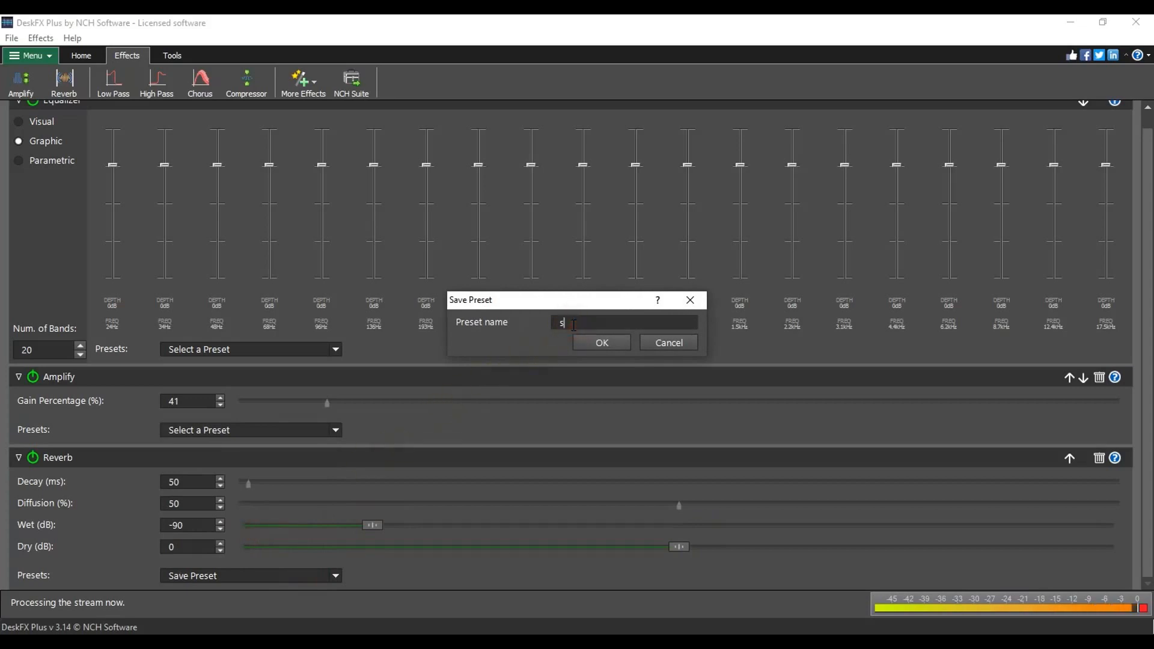
type("ample")
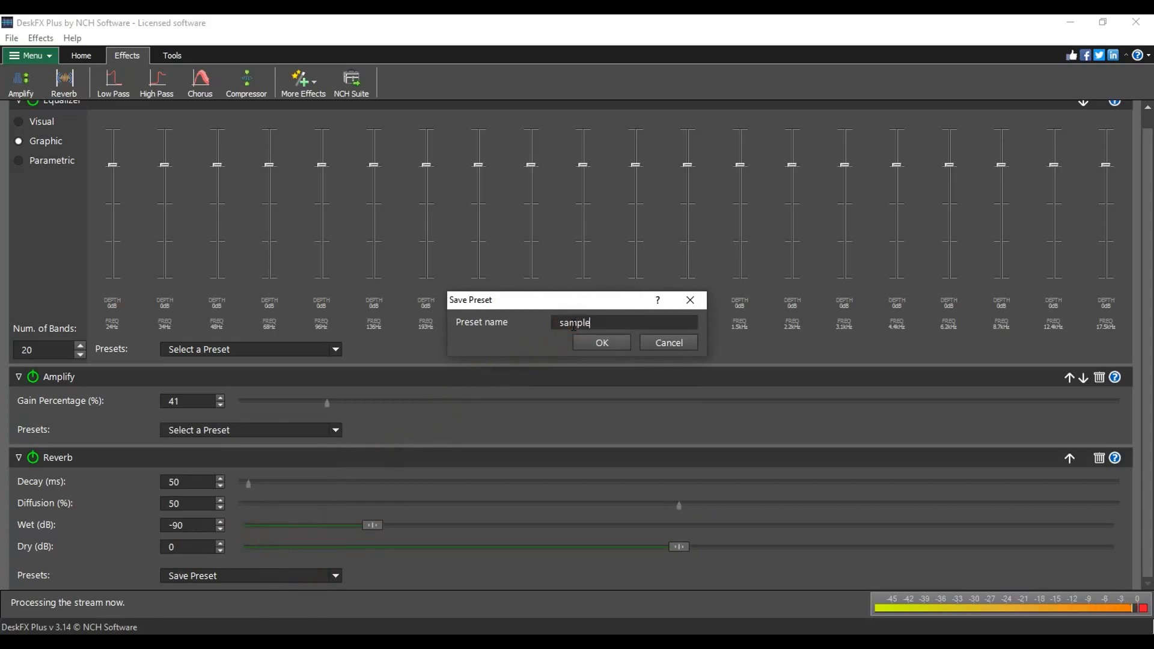
left_click(601, 342)
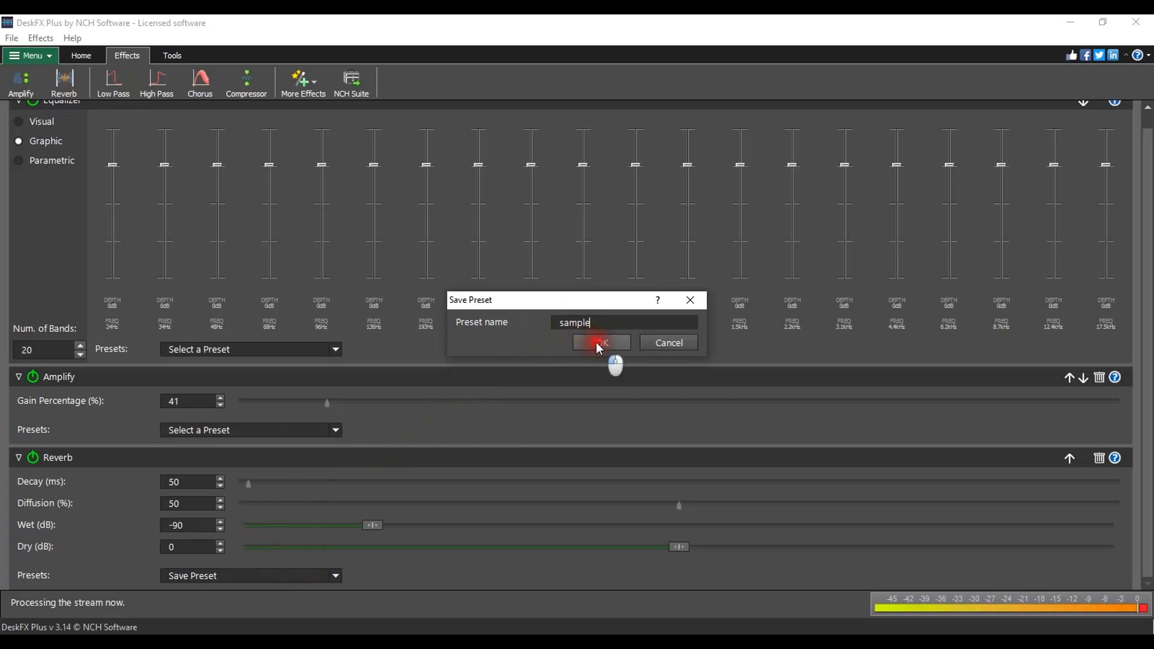
left_click(600, 343)
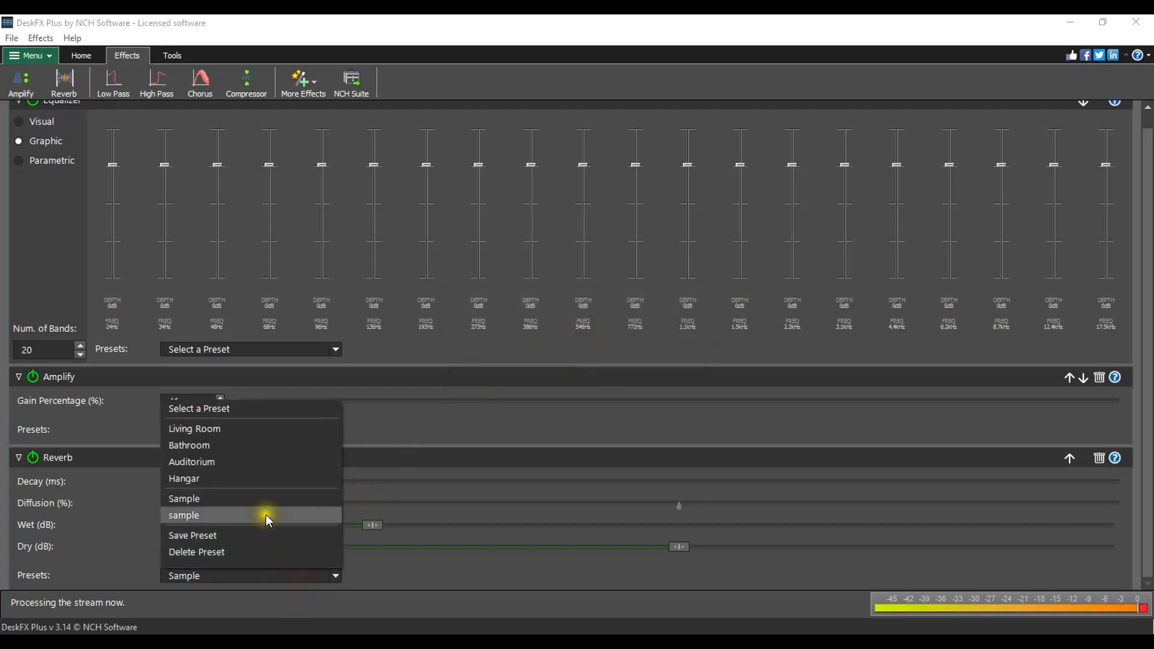
mouse_move(265, 508)
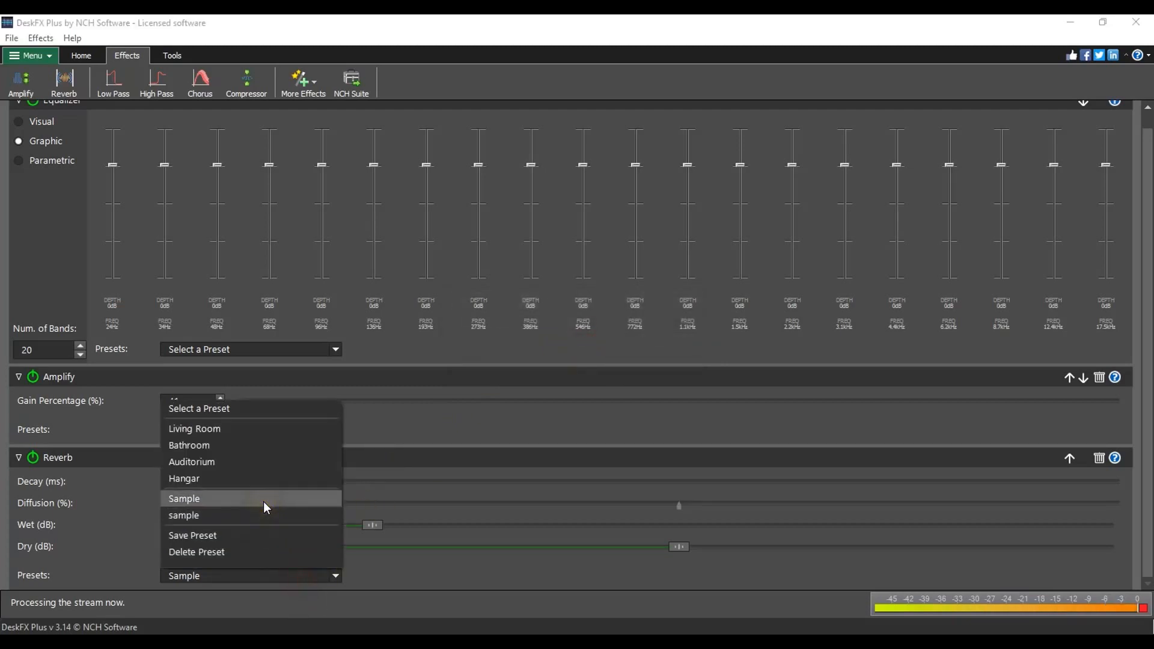
left_click(184, 498)
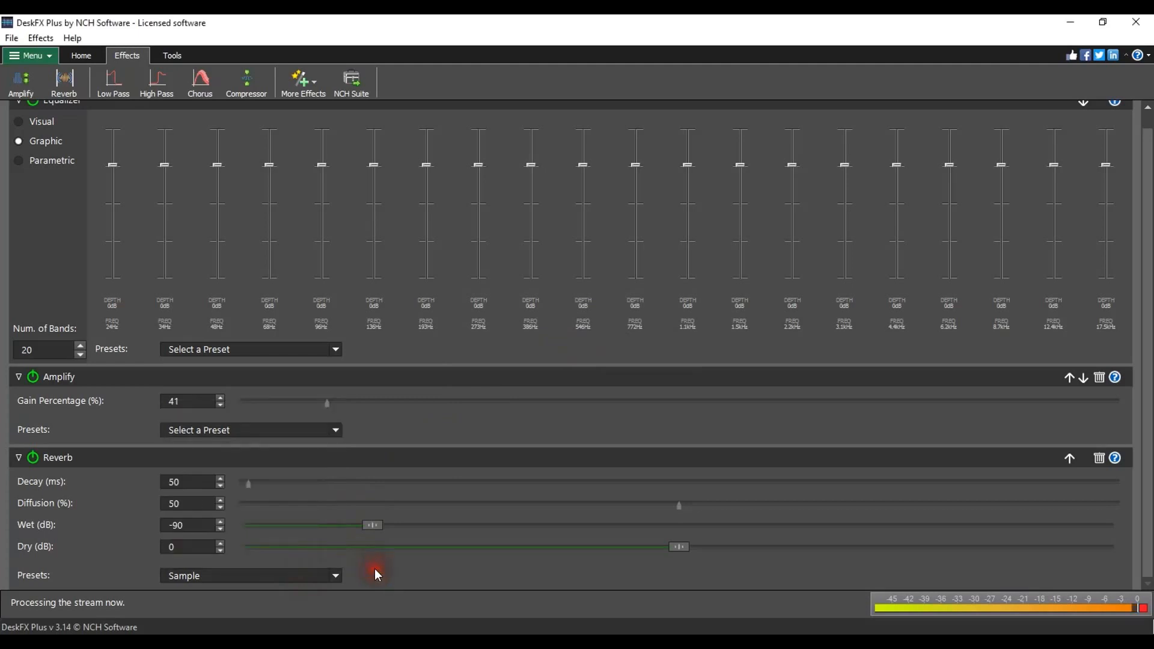
mouse_move(1101, 399)
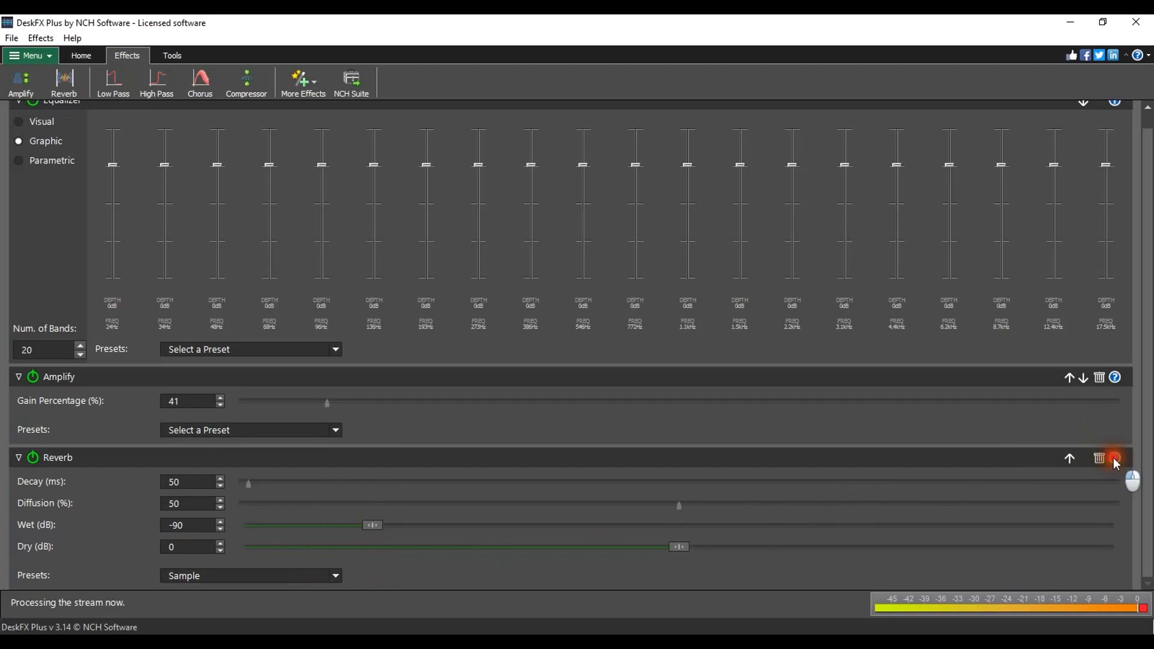
Bring up the Reverb effect's help page in the browser.
left_click(1116, 458)
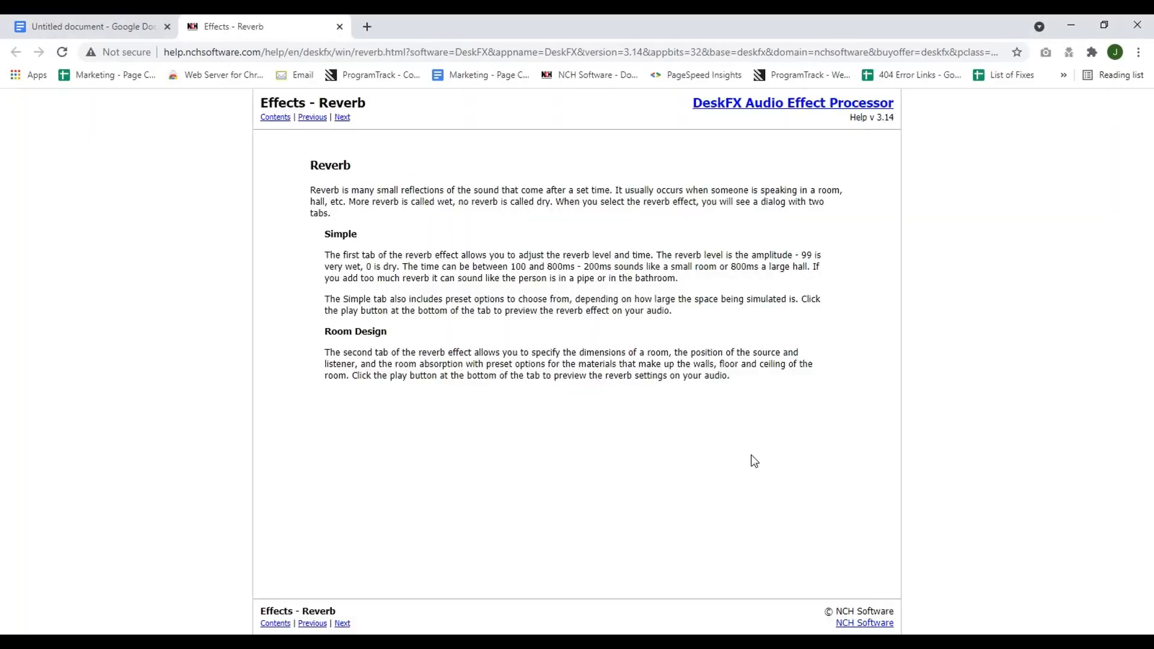